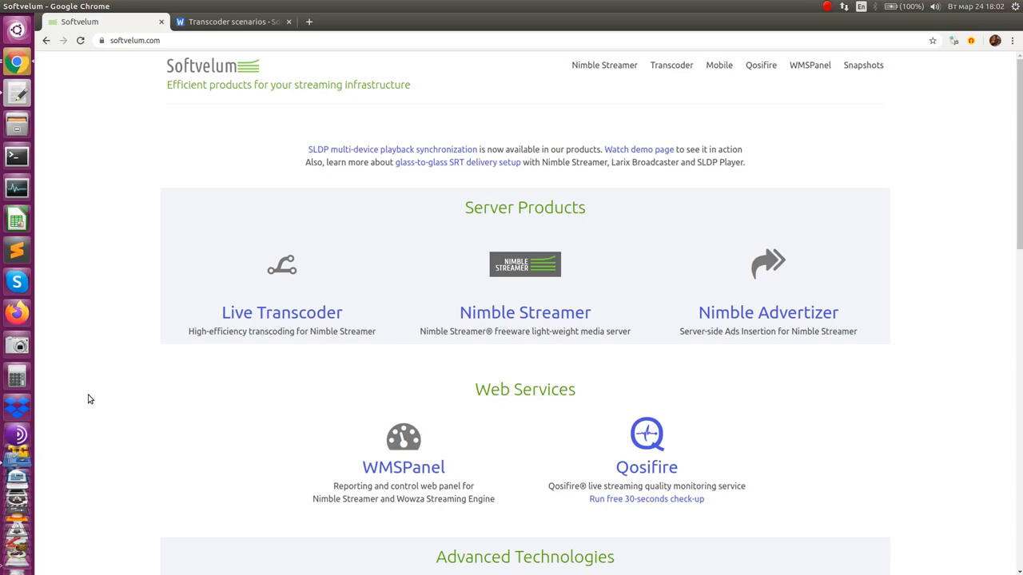
Step: Open the Live Transcoder product page from the Softvelum site menu and browse it
left_click(281, 312)
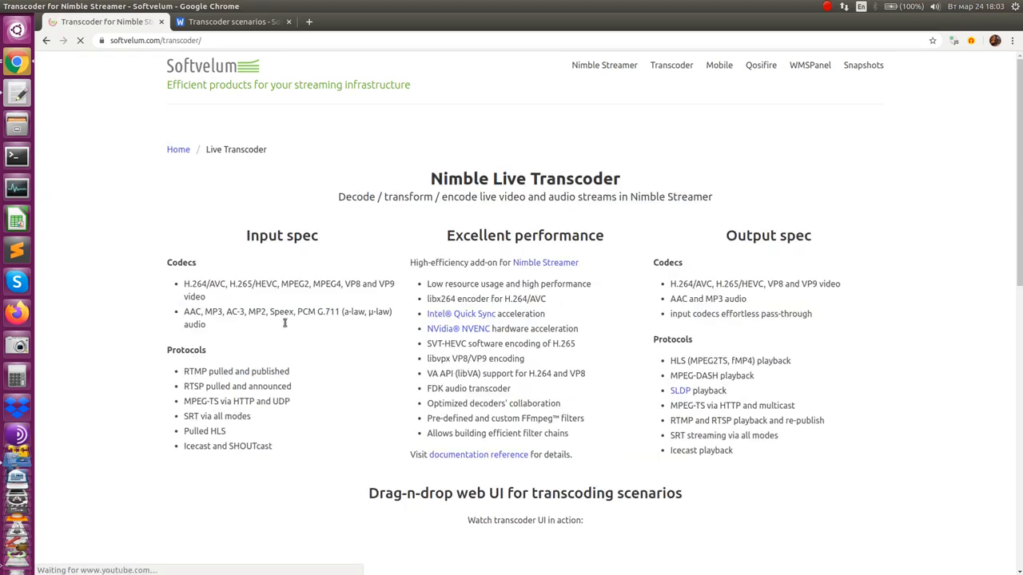
scroll("down", 3)
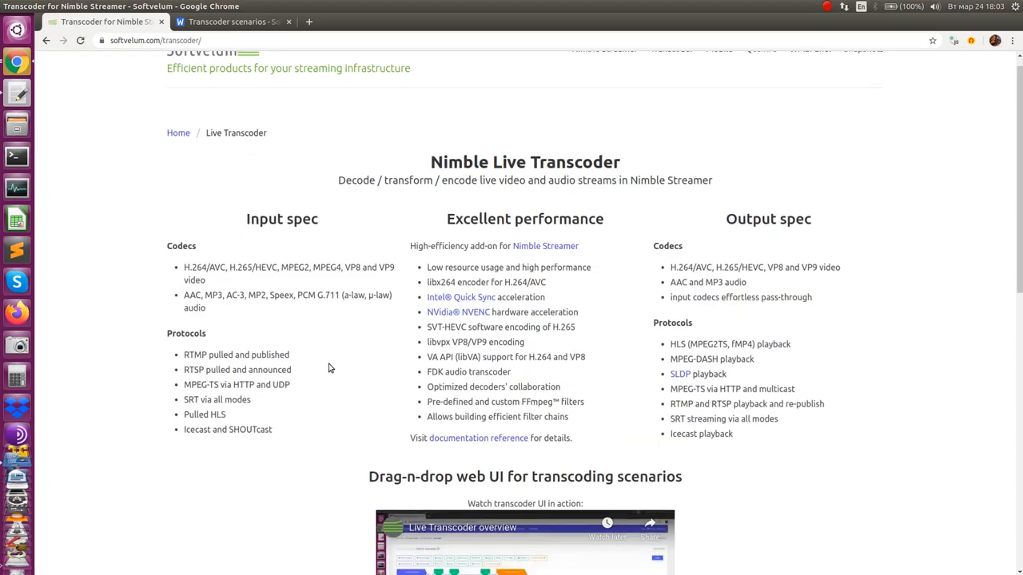
scroll("down", 3)
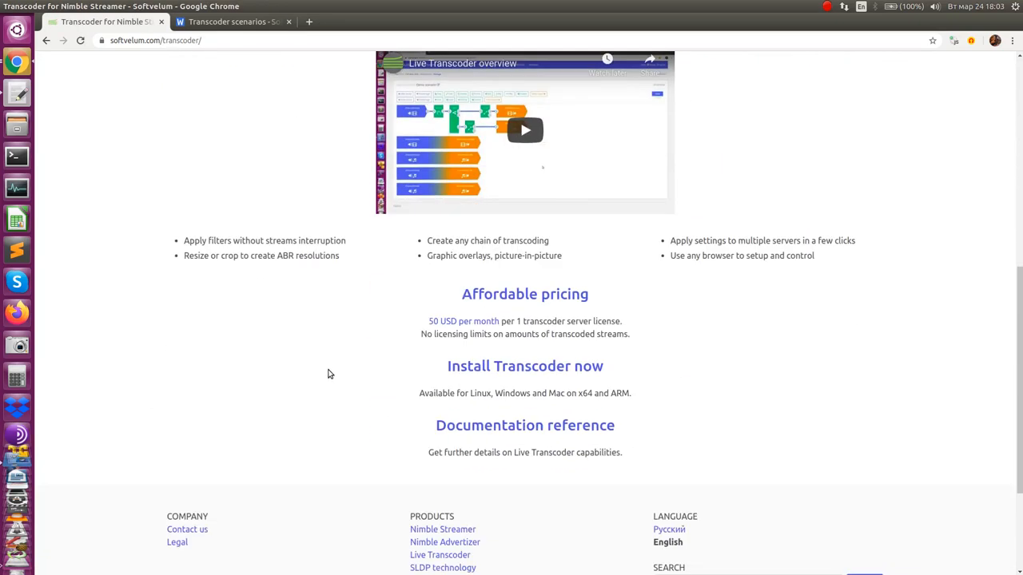
scroll("up", 3)
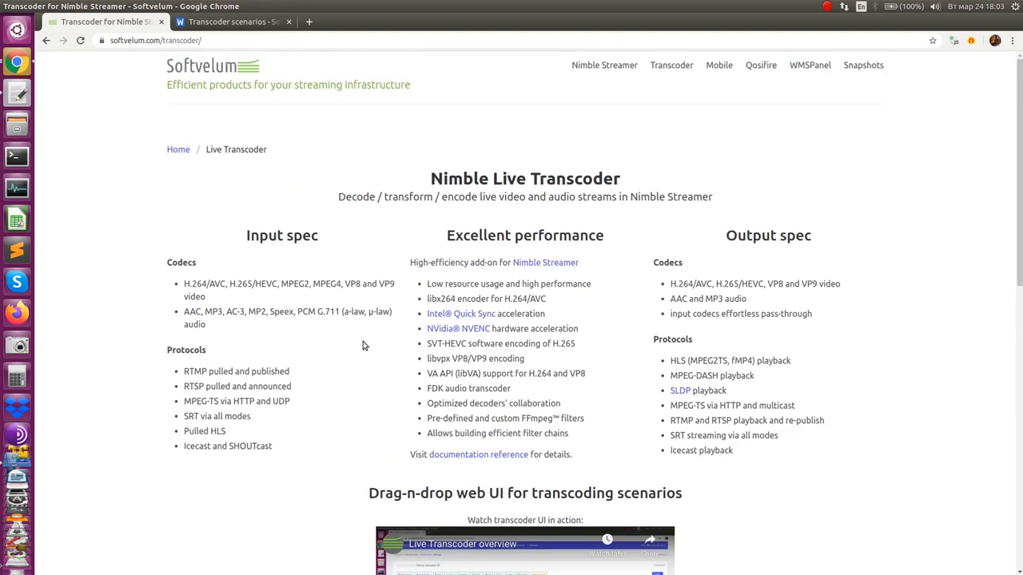
Step: Follow the NVidia NVENC link to the NVENC support page and skim it
left_click(458, 328)
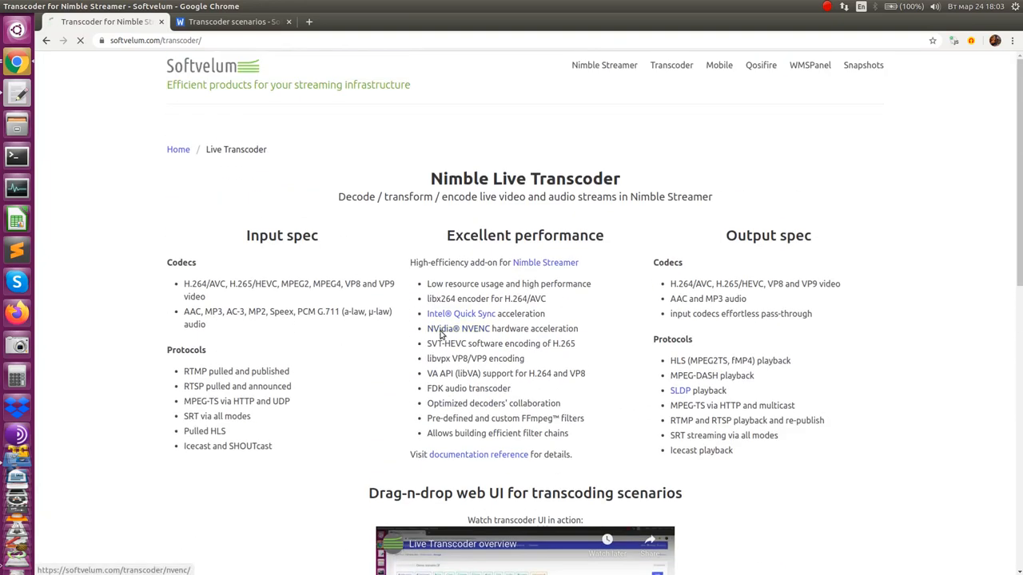
left_click(459, 328)
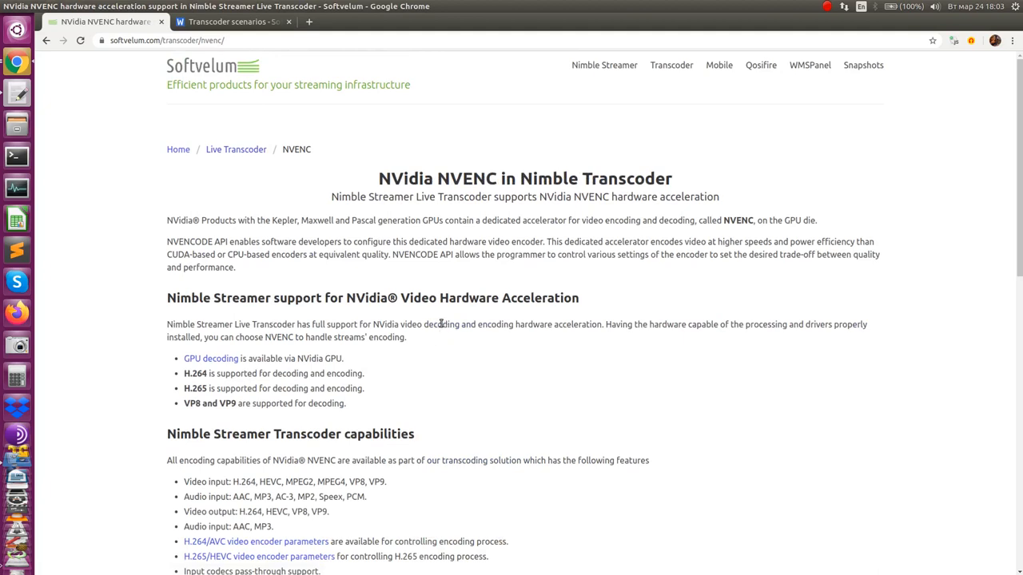
scroll("down", 3)
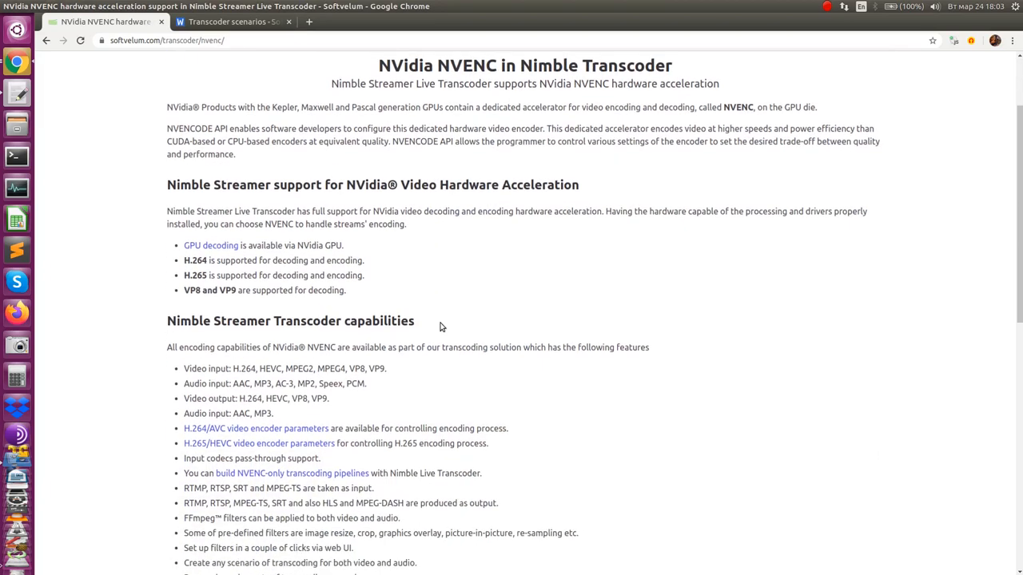
scroll("down", 3)
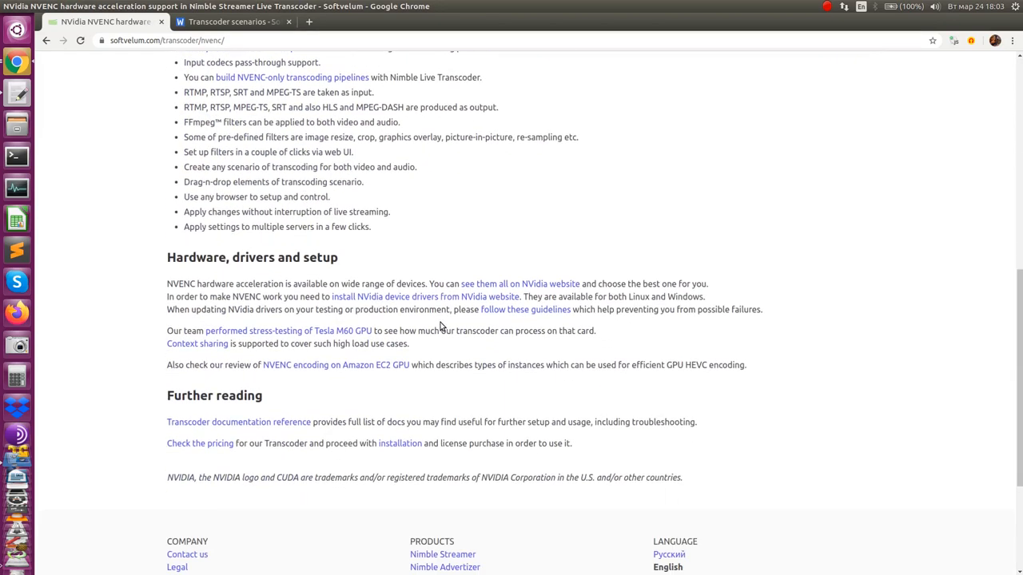
scroll("up", 3)
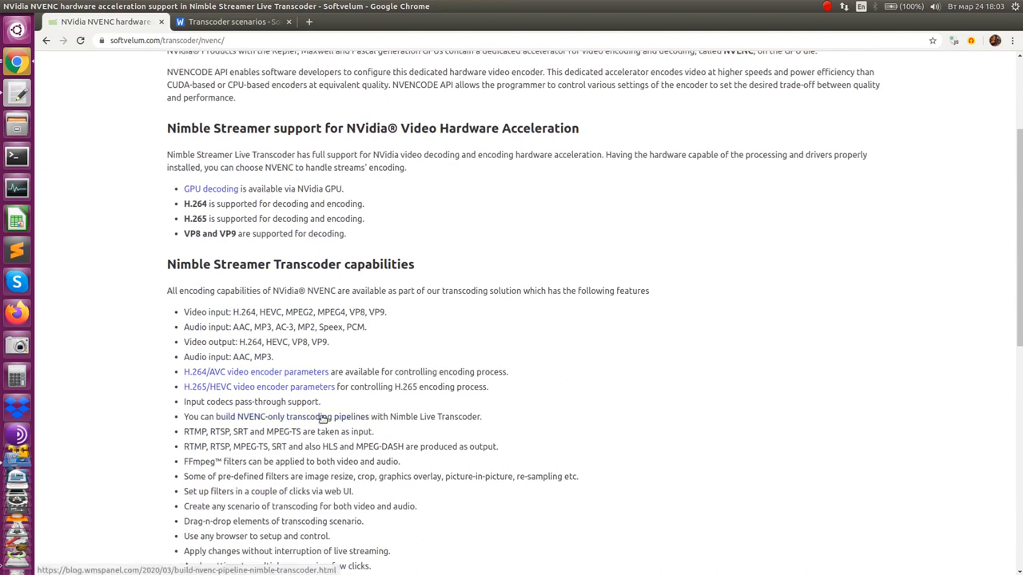
Step: Open and skim the blog post 'Building NVENC-only pipeline with Nimble Transcoder'
left_click(293, 416)
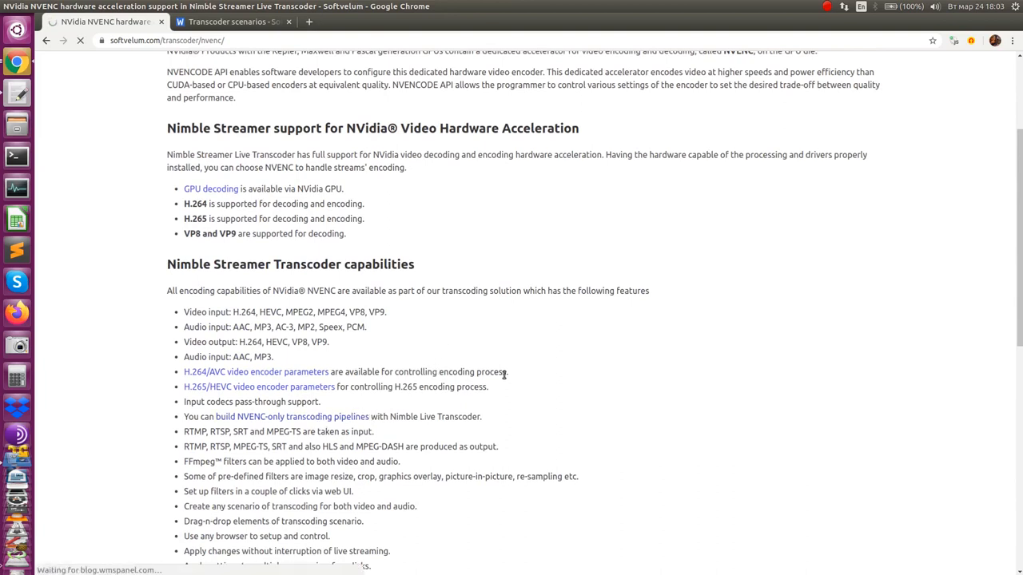
left_click(291, 416)
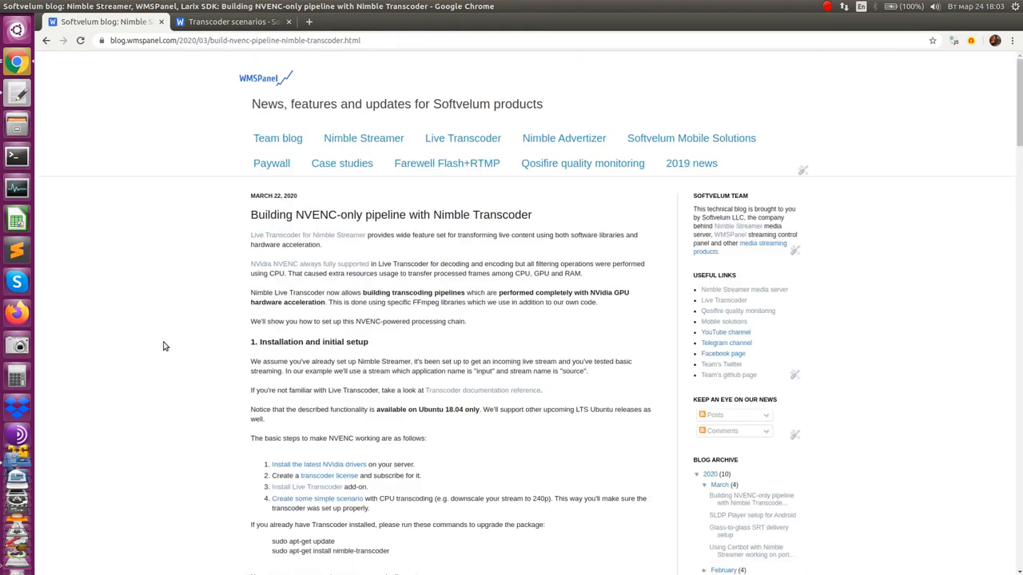
scroll("down", 3)
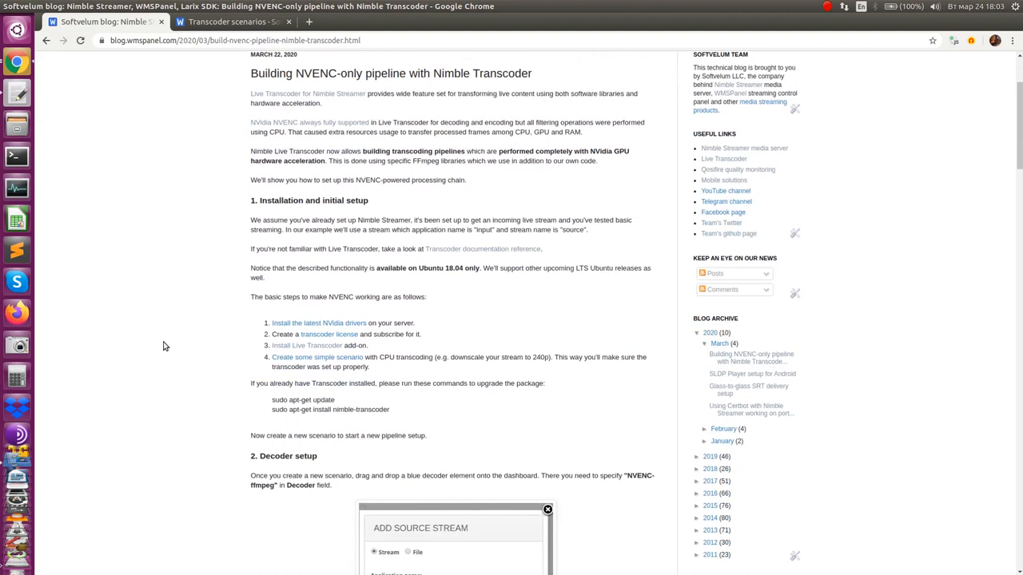
scroll("up", 3)
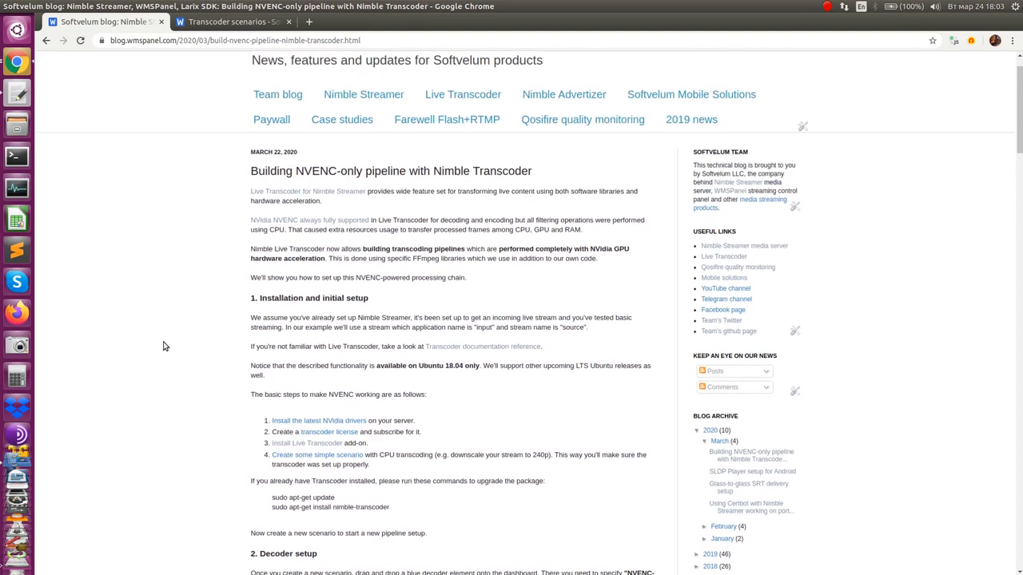
scroll("up", 3)
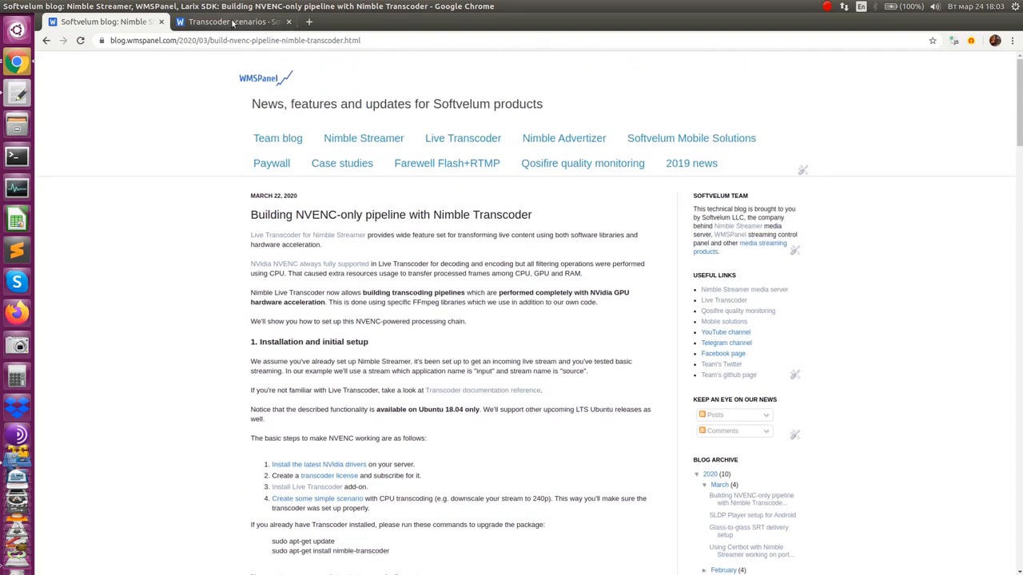
Step: Create a new scenario under Transcoder scenarios and name it 'NVENC pipeline'
left_click(232, 21)
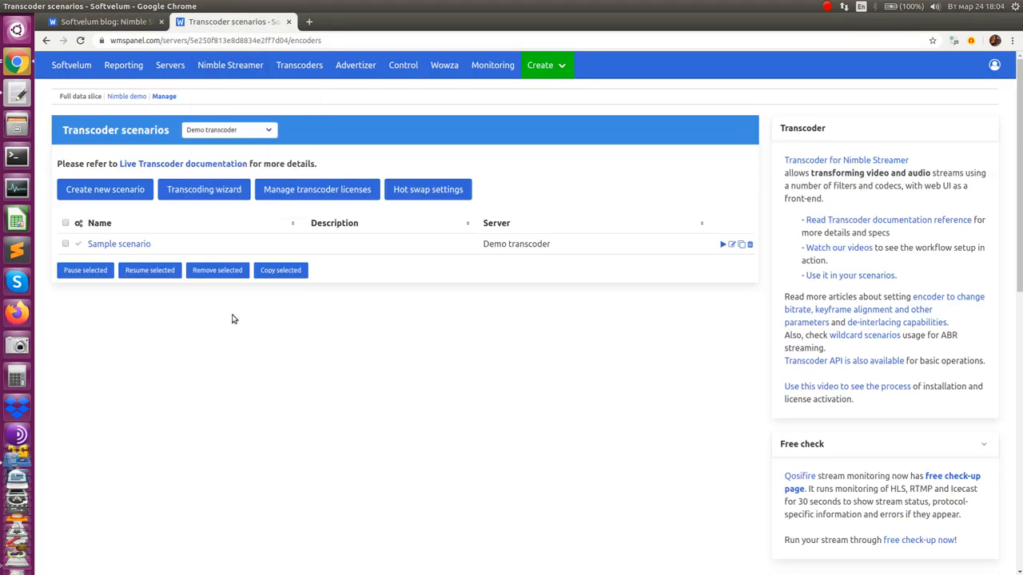
left_click(105, 189)
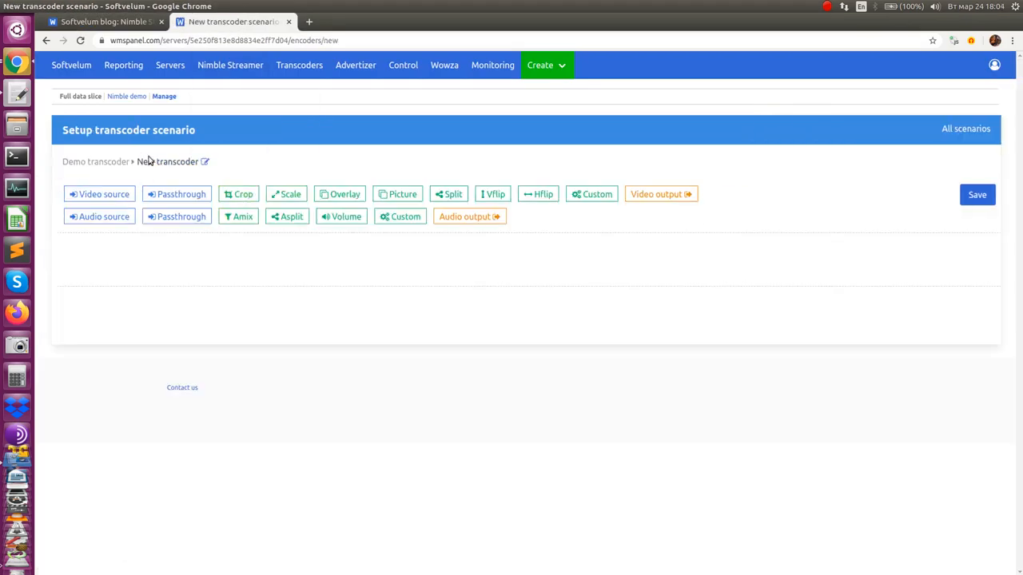
left_click(204, 162)
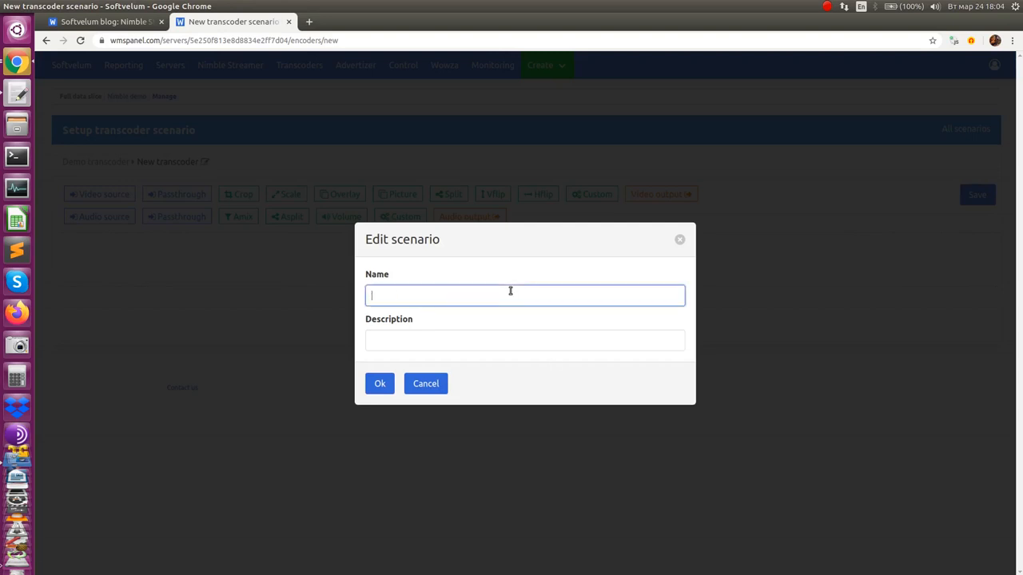
type("NVENC")
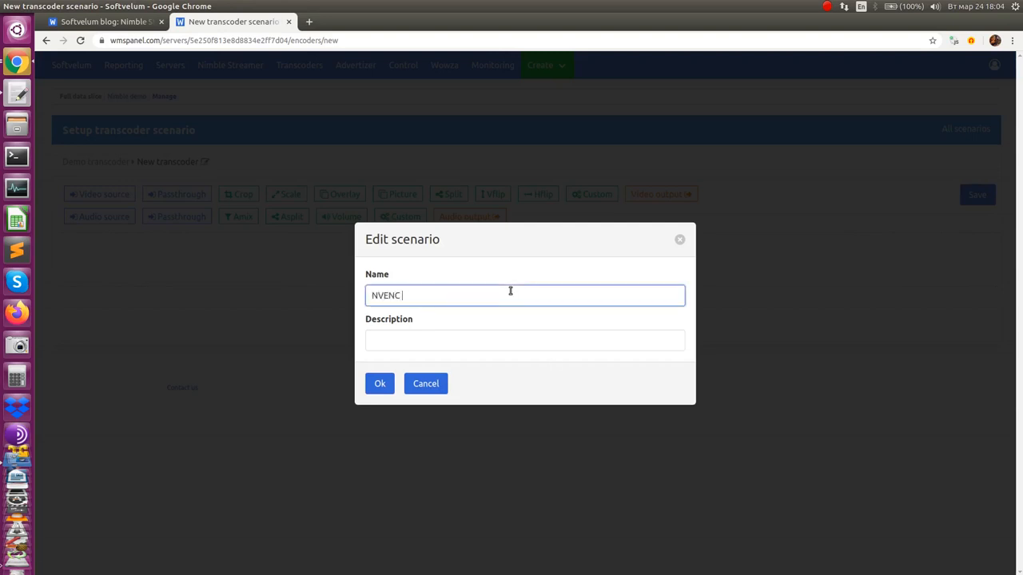
left_click(380, 383)
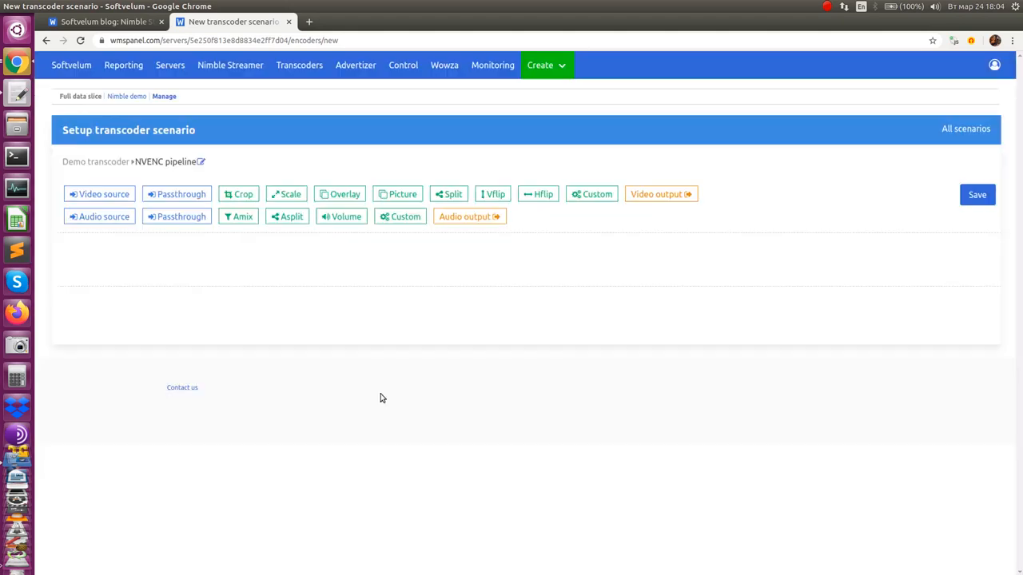
mouse_move(181, 312)
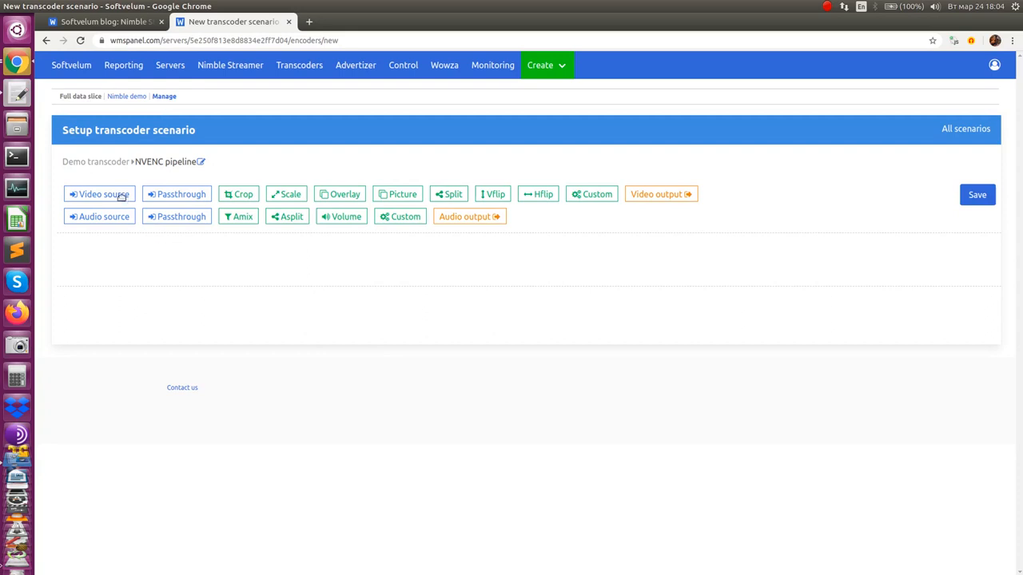
Step: Add a video source for input/source using the NVENC-ffmpeg decoder on GPU 0
left_click(99, 194)
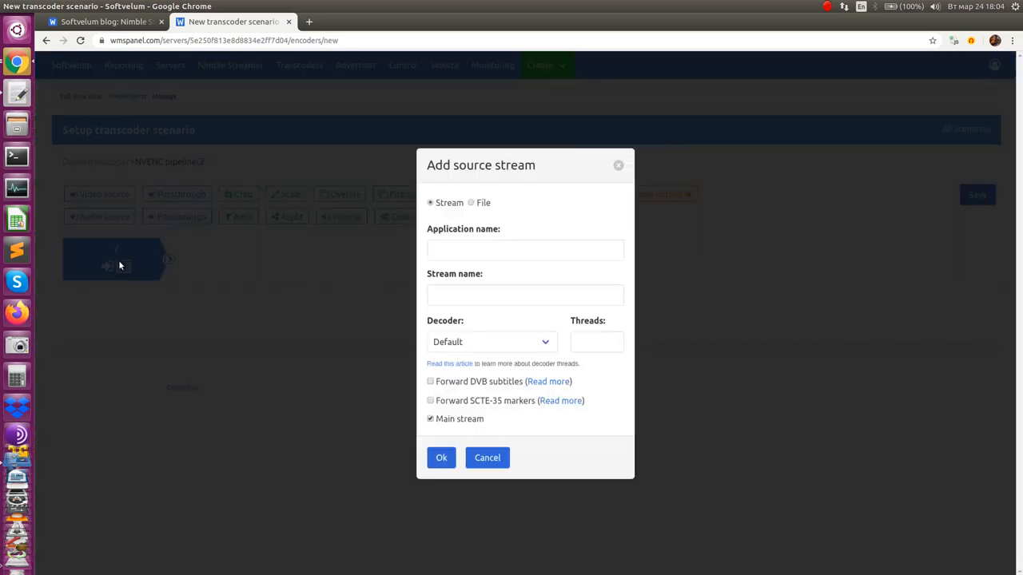
type("input")
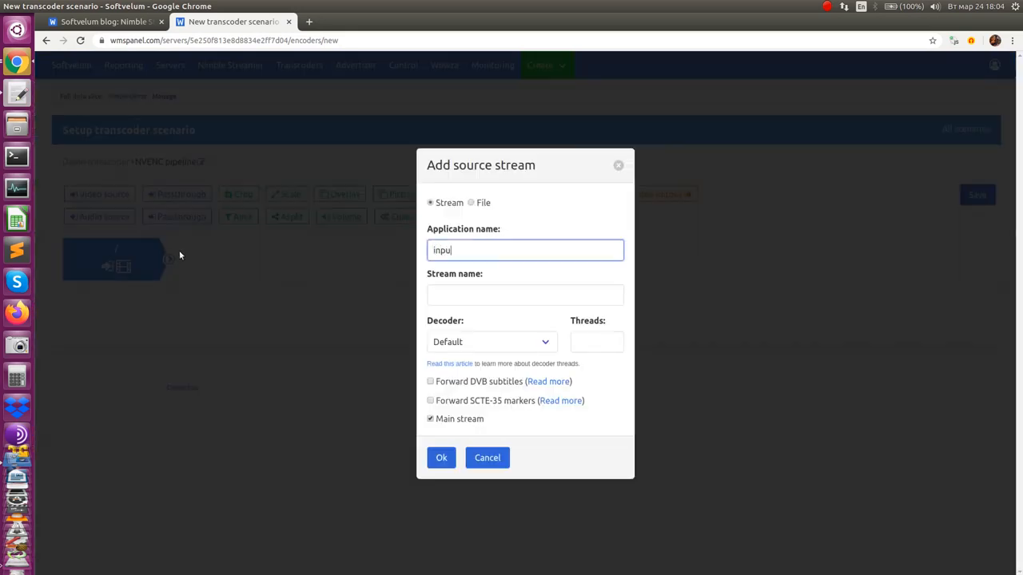
type("source")
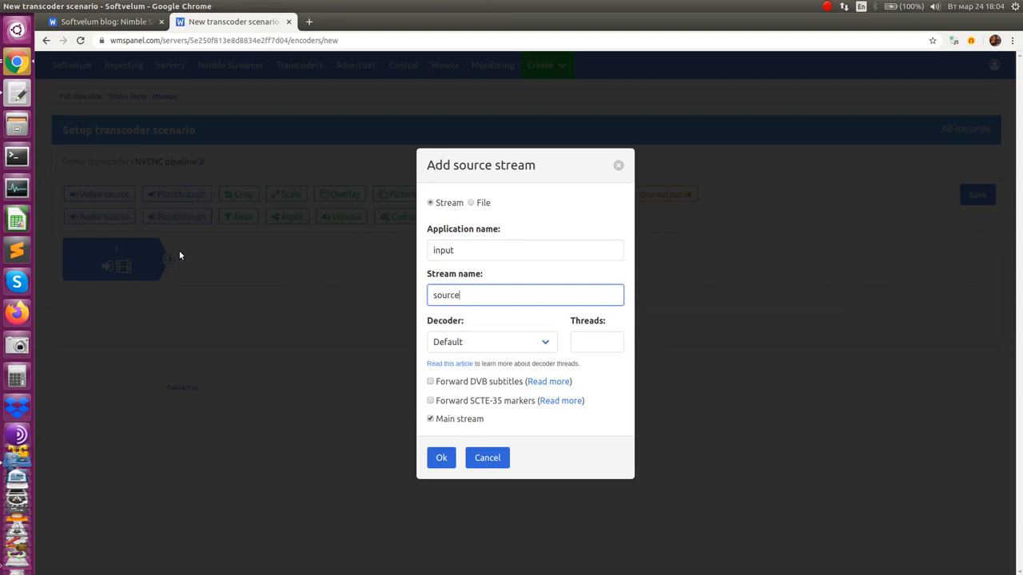
mouse_move(469, 342)
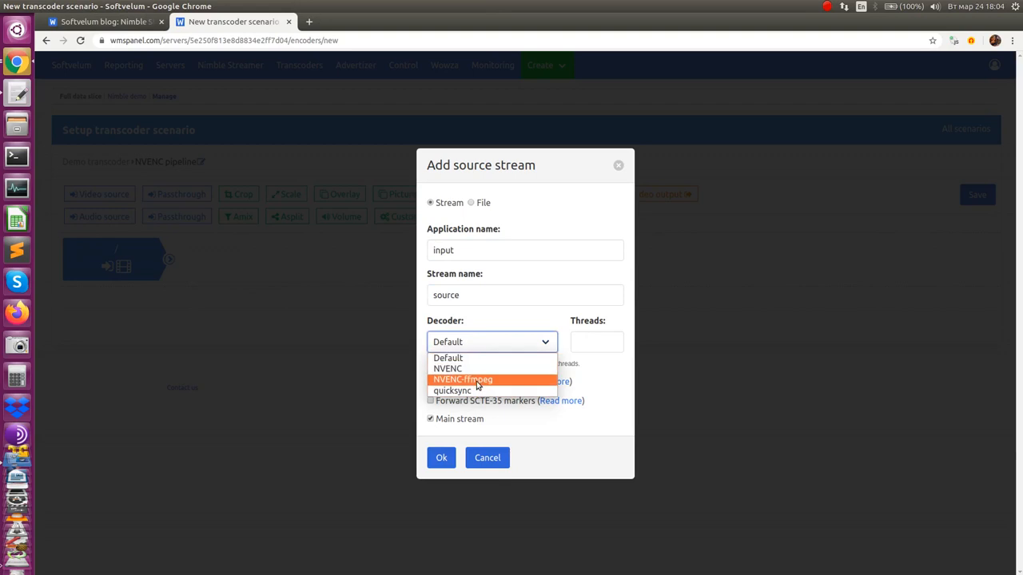
left_click(461, 380)
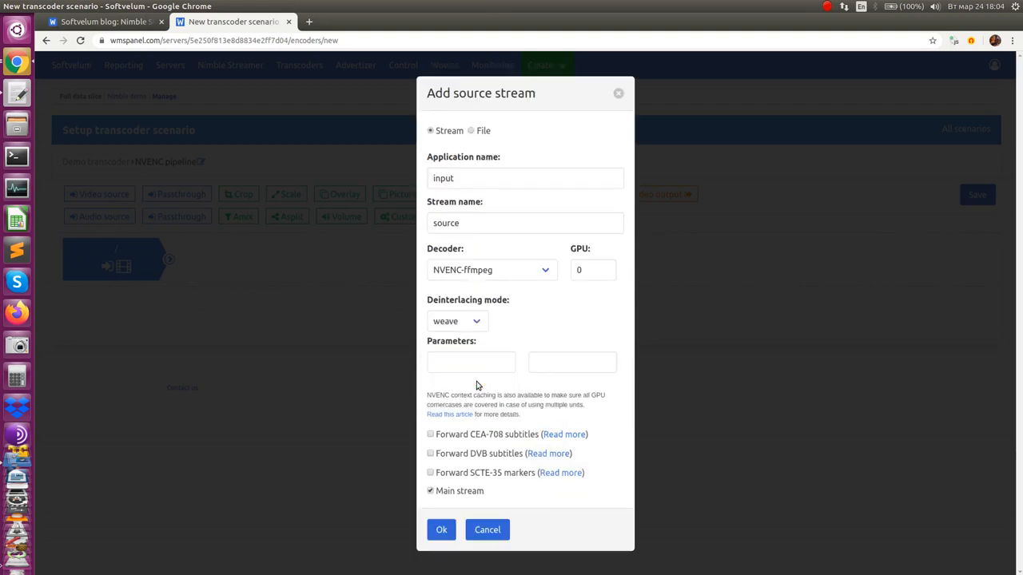
left_click(470, 362)
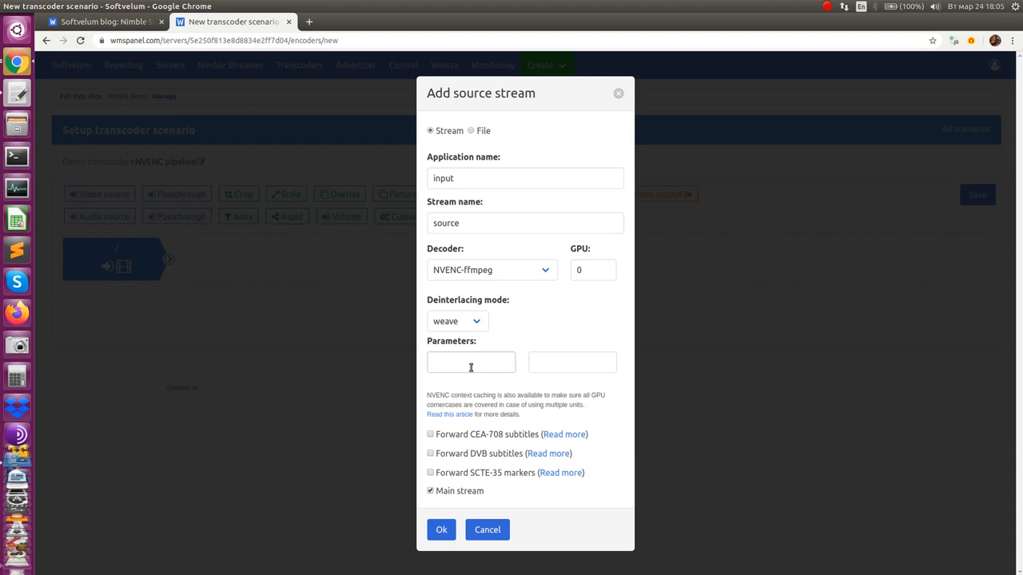
Step: Give the source decoder parameter resize = 1280:720 and confirm the /input/source video source
left_click(470, 362)
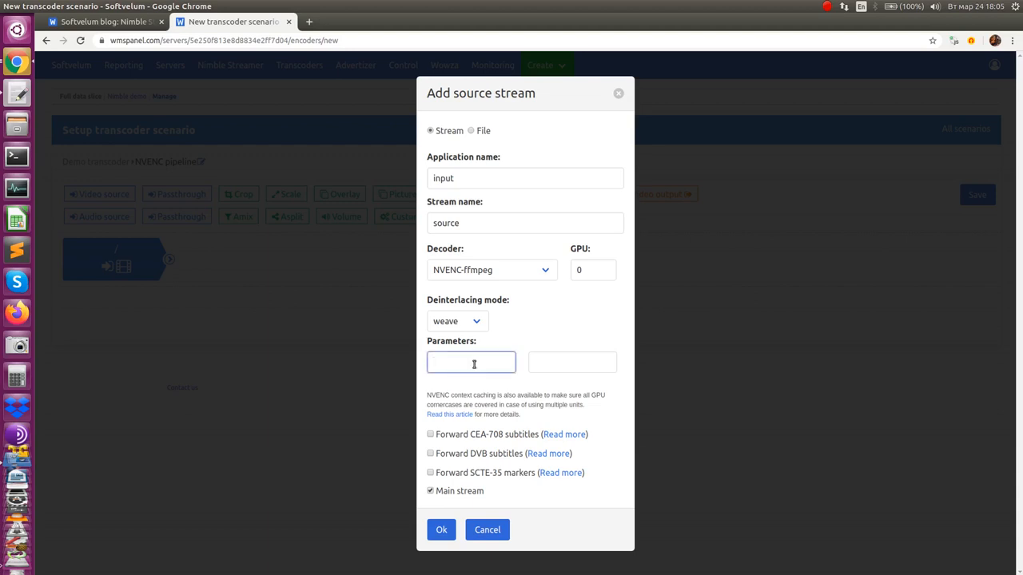
type("resize")
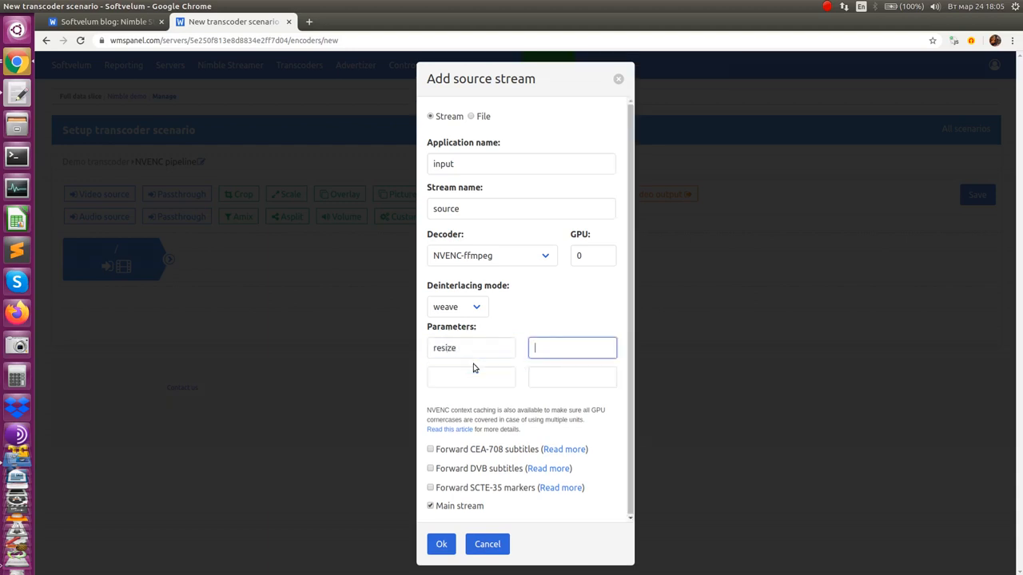
type("128")
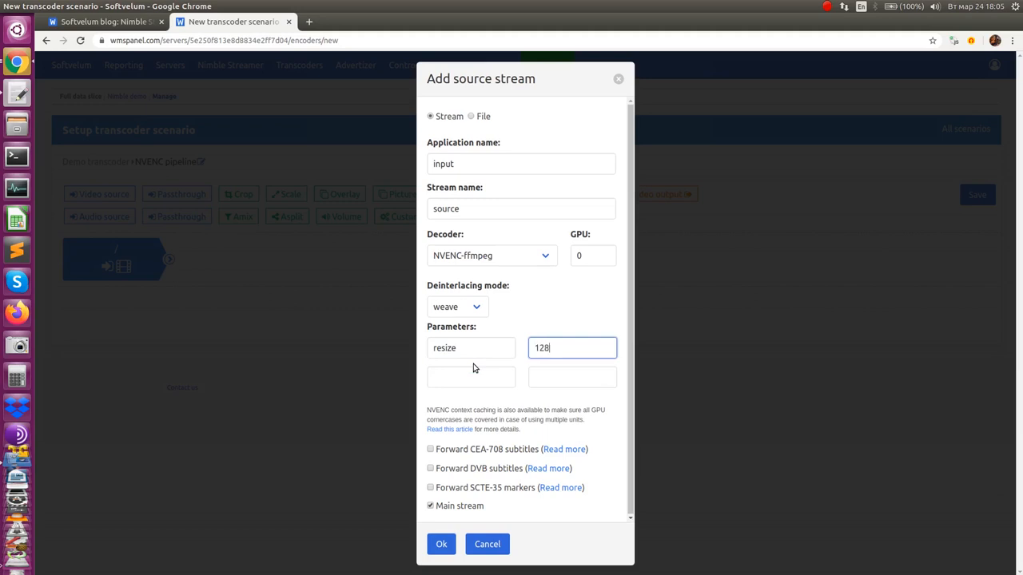
type("0:")
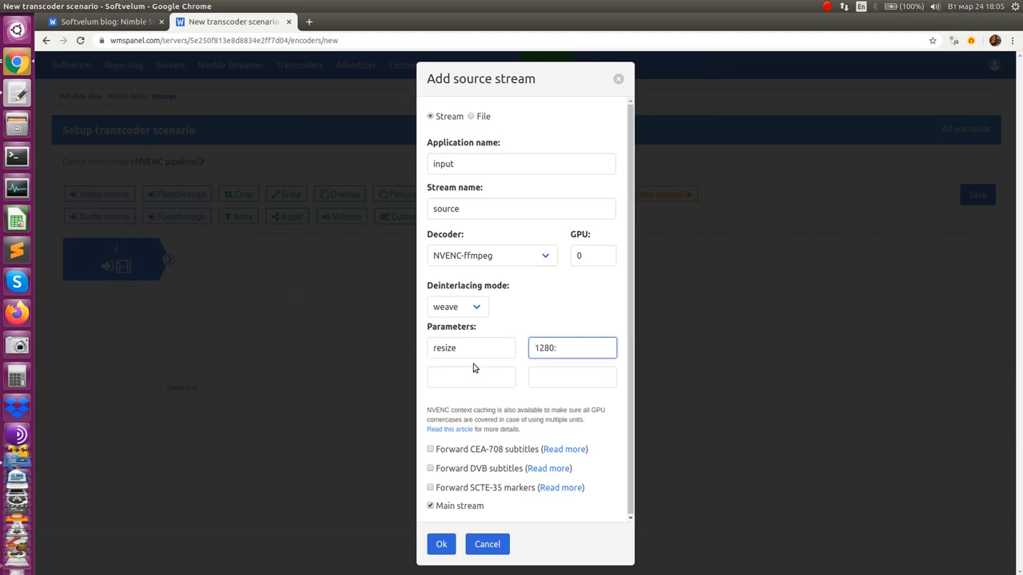
type("720")
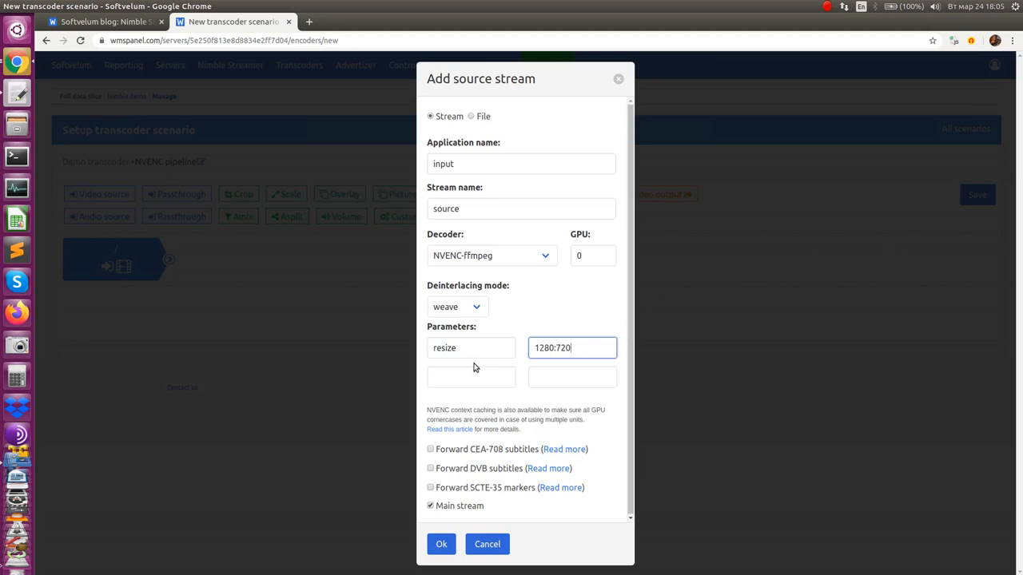
mouse_move(482, 496)
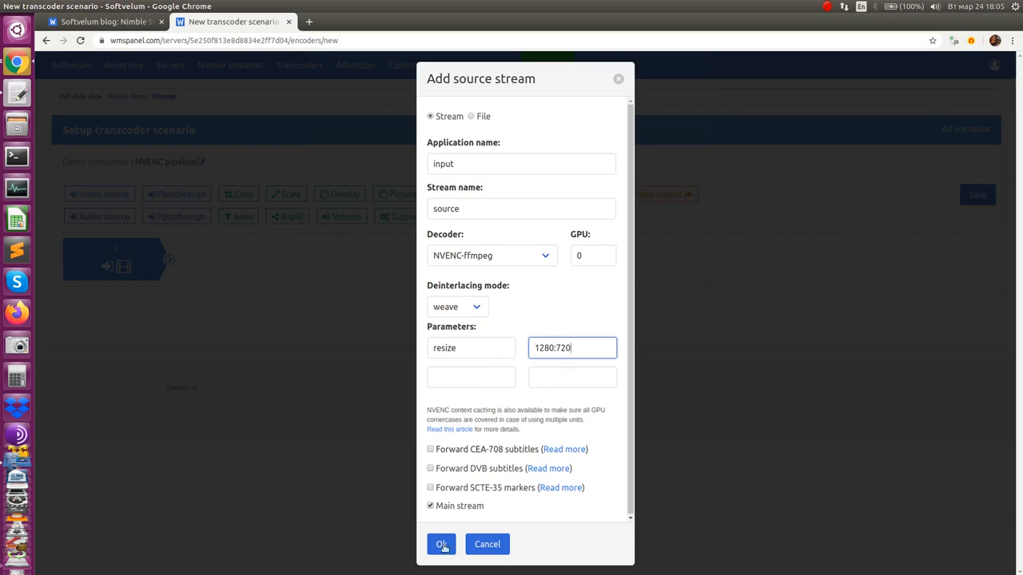
left_click(441, 544)
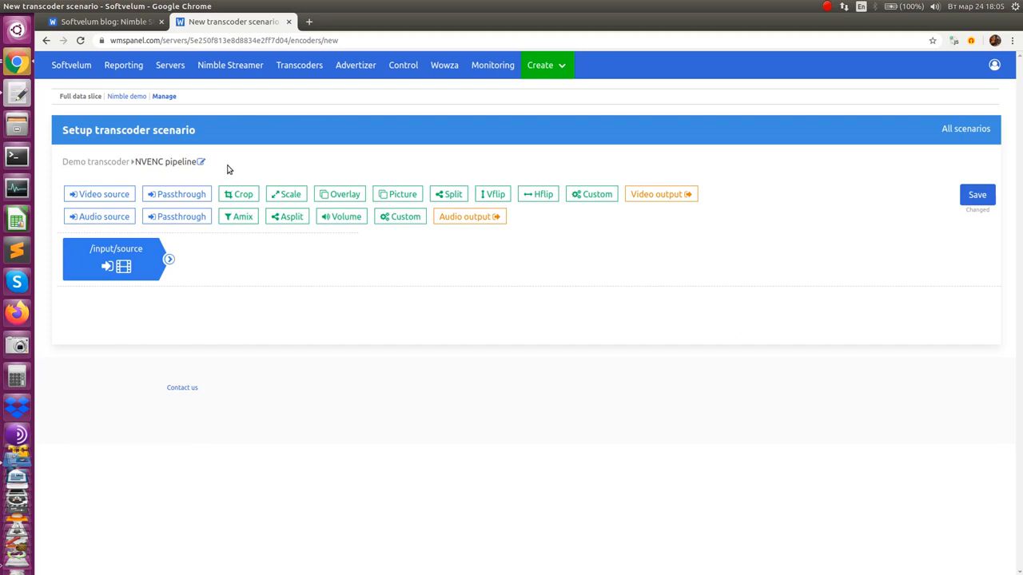
mouse_move(252, 169)
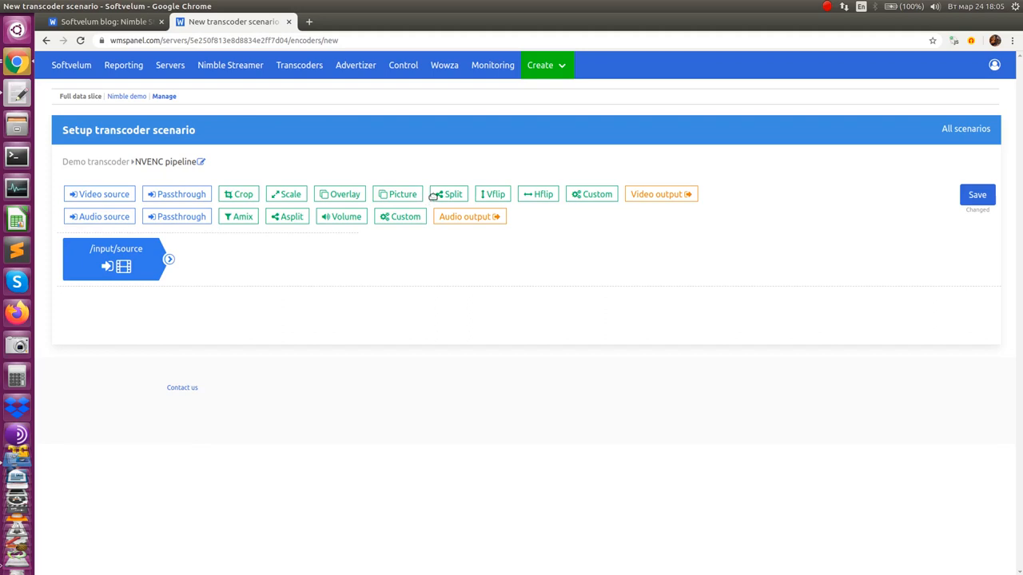
Step: Add a Split filter after the source, then a custom scale_npp filter with 854:480
left_click(449, 193)
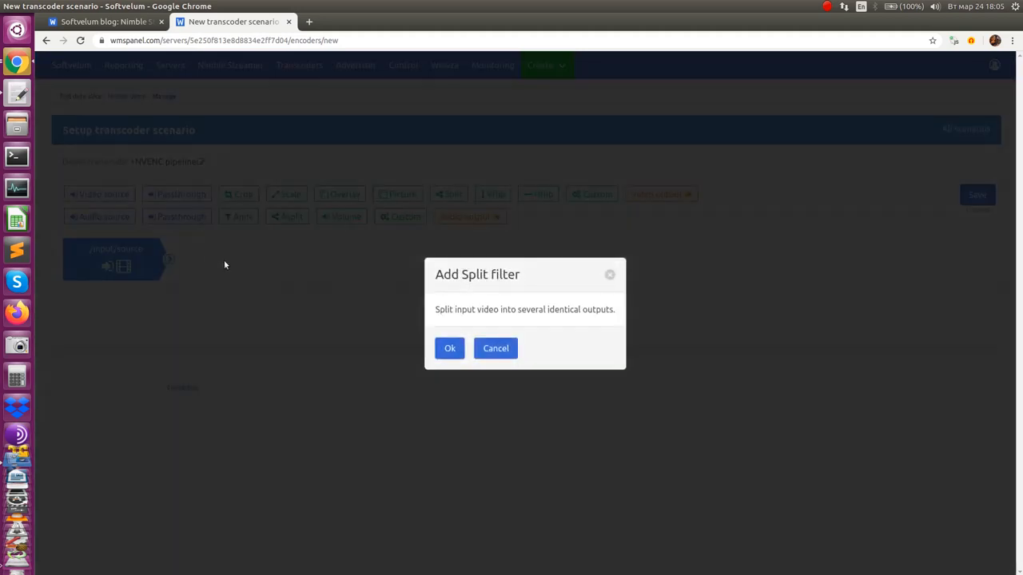
left_click(449, 347)
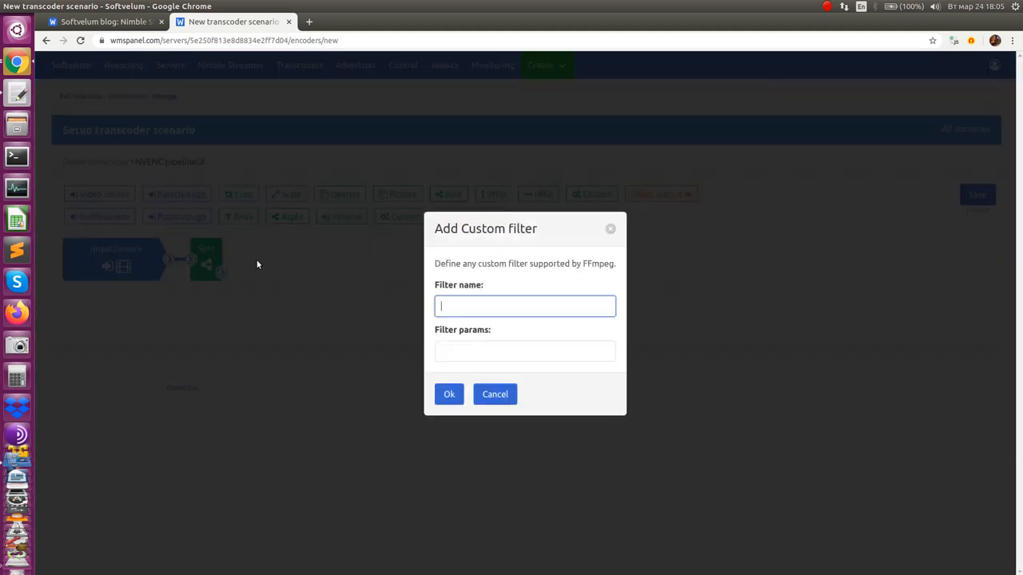
type("scale_npp")
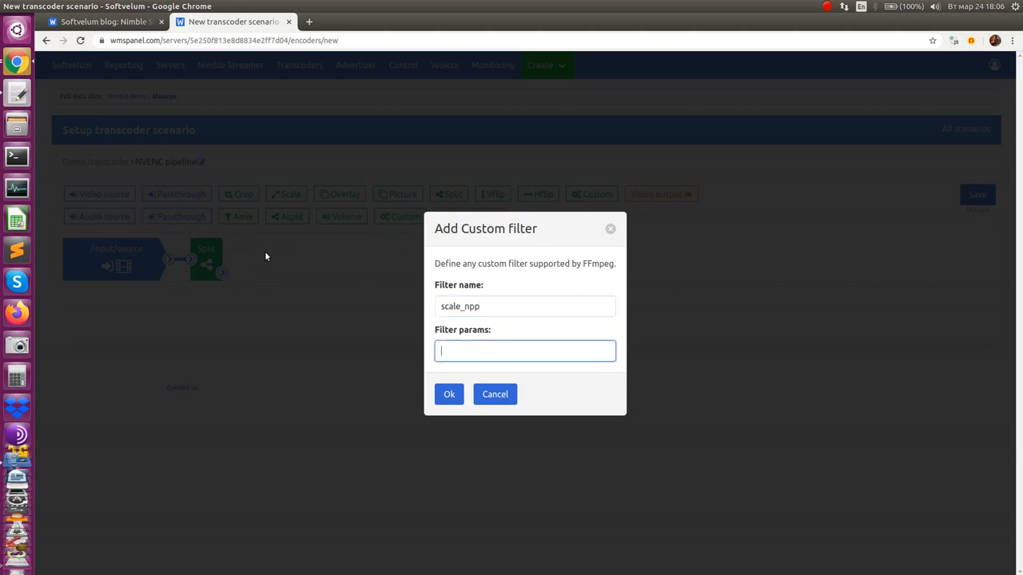
type("854:480")
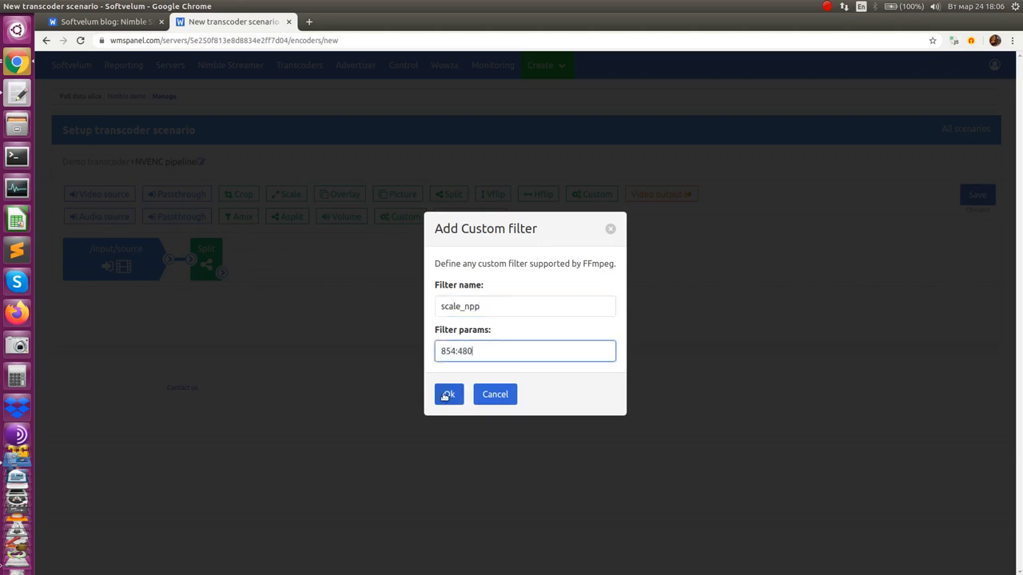
left_click(448, 394)
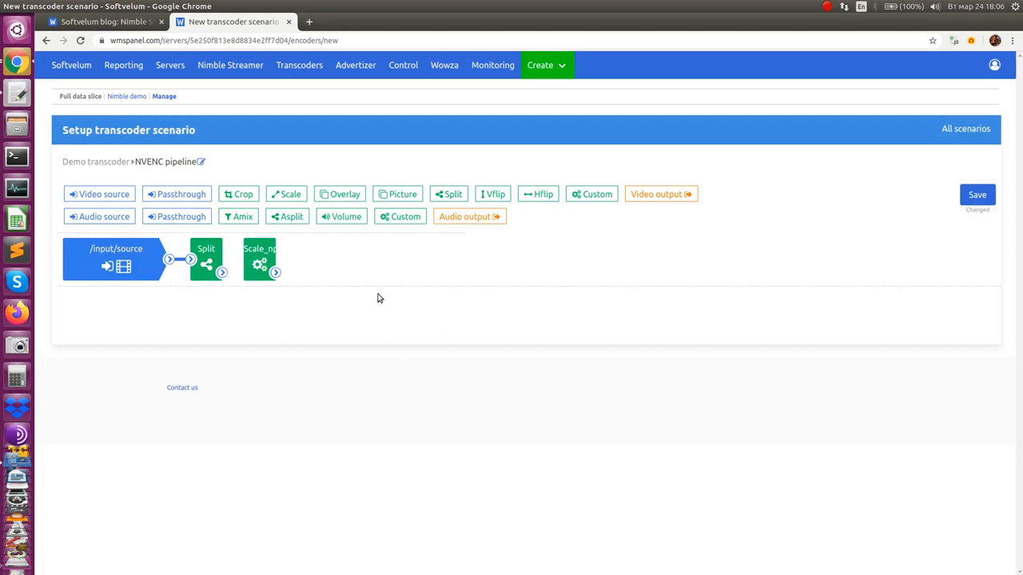
mouse_move(378, 261)
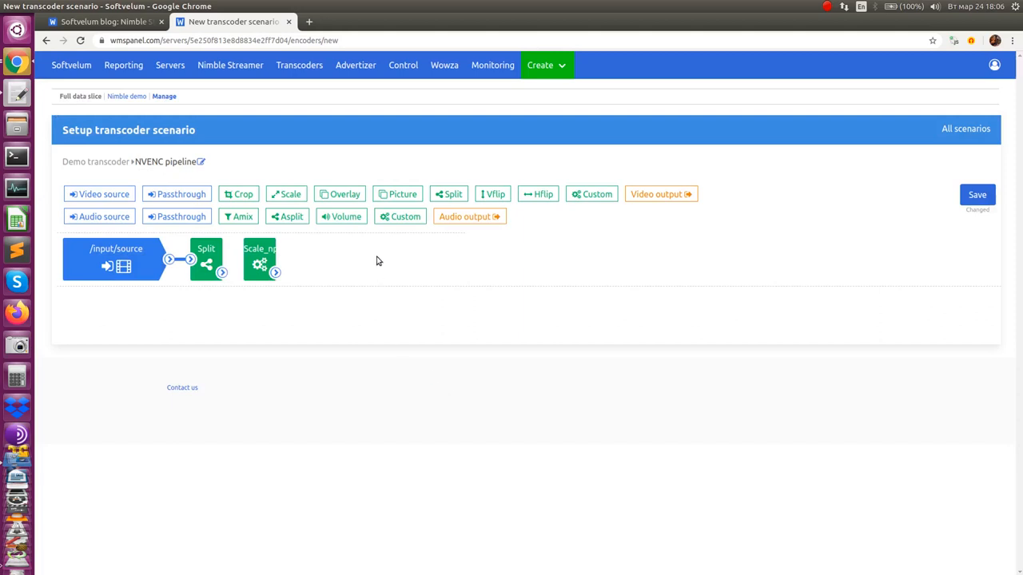
mouse_move(357, 240)
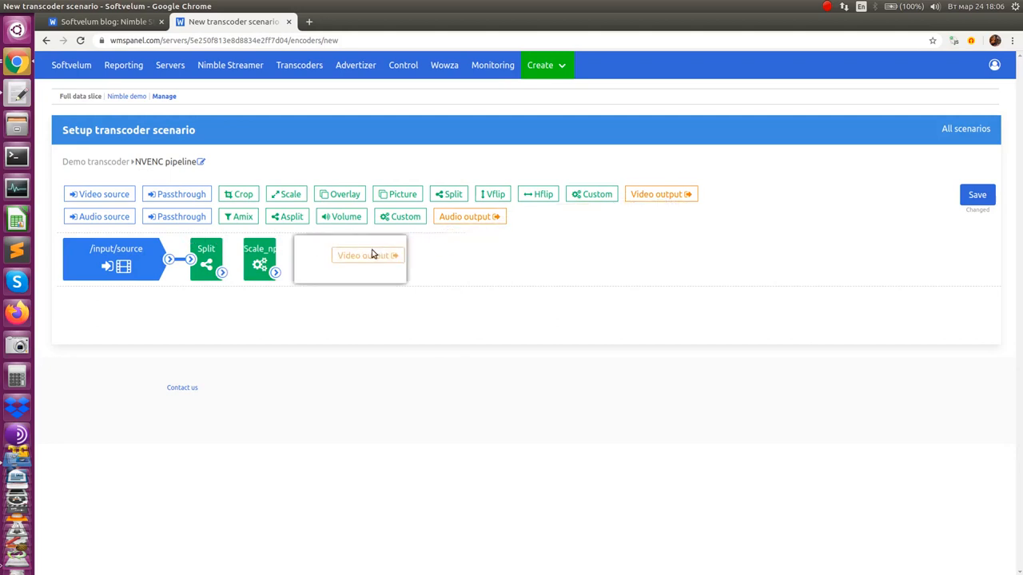
Step: Add output stream live/stream_480 with the FFmpeg encoder and h264_nvenc codec
left_click(366, 255)
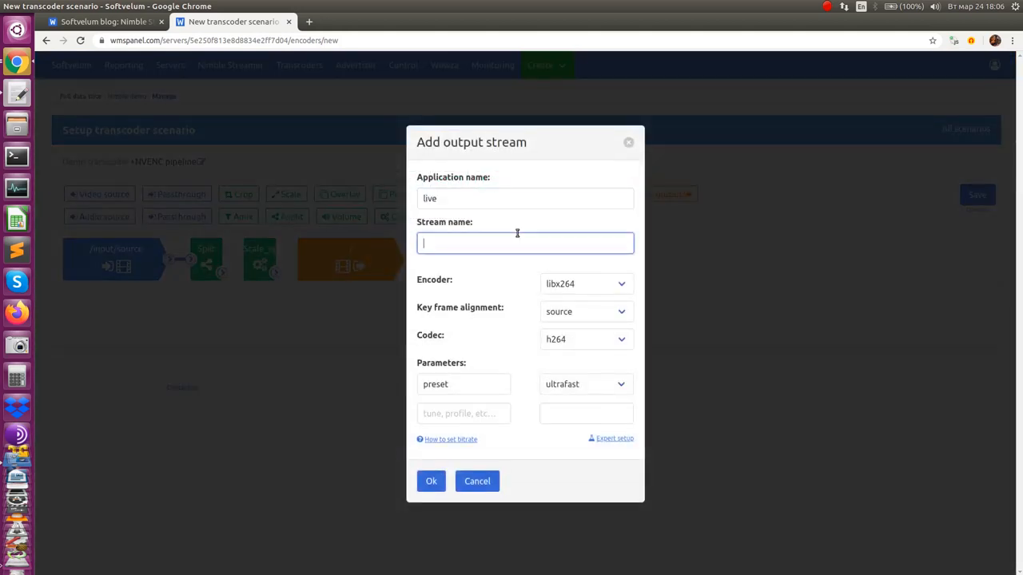
type("stream_4")
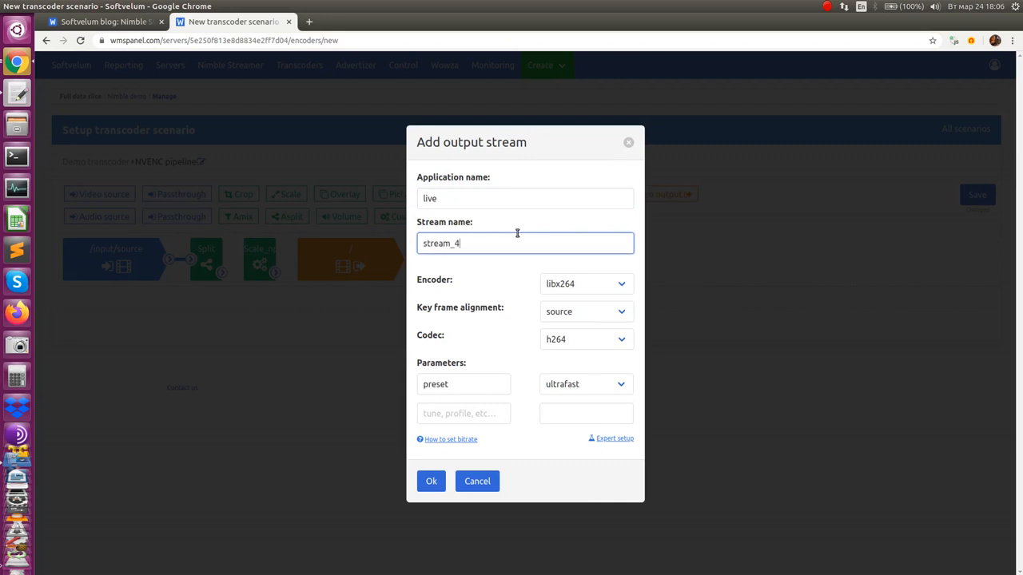
type("80")
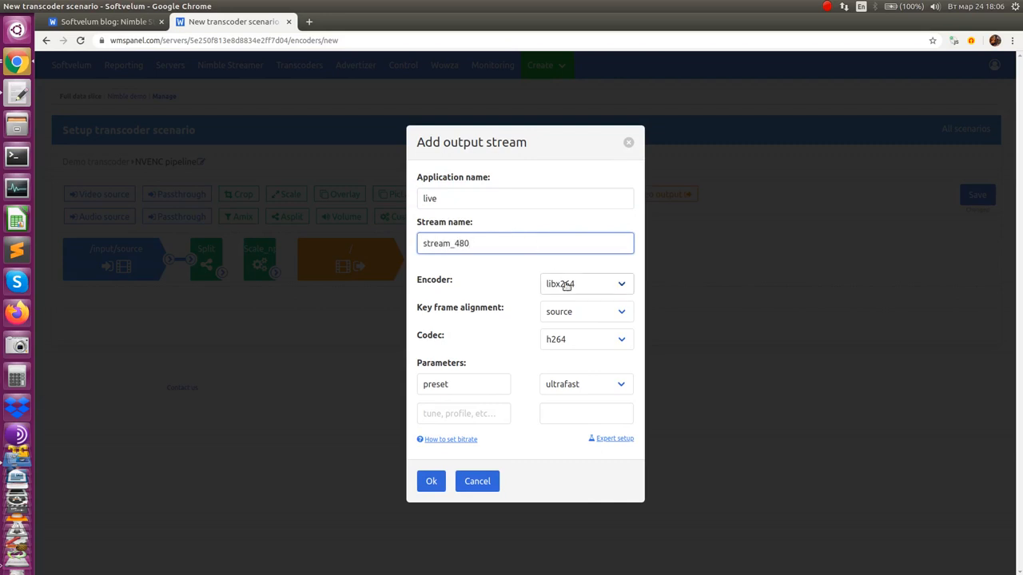
left_click(585, 284)
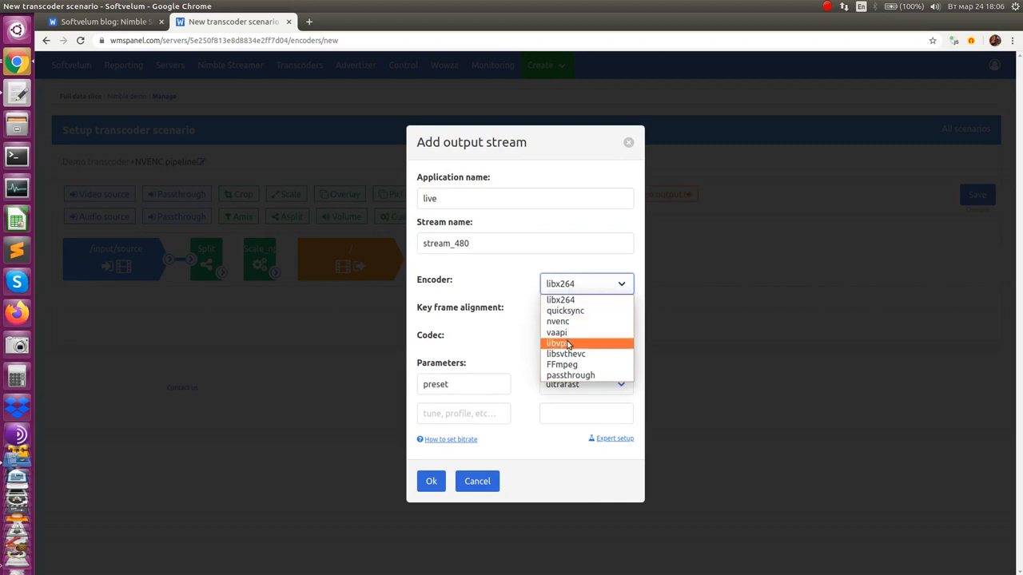
left_click(562, 364)
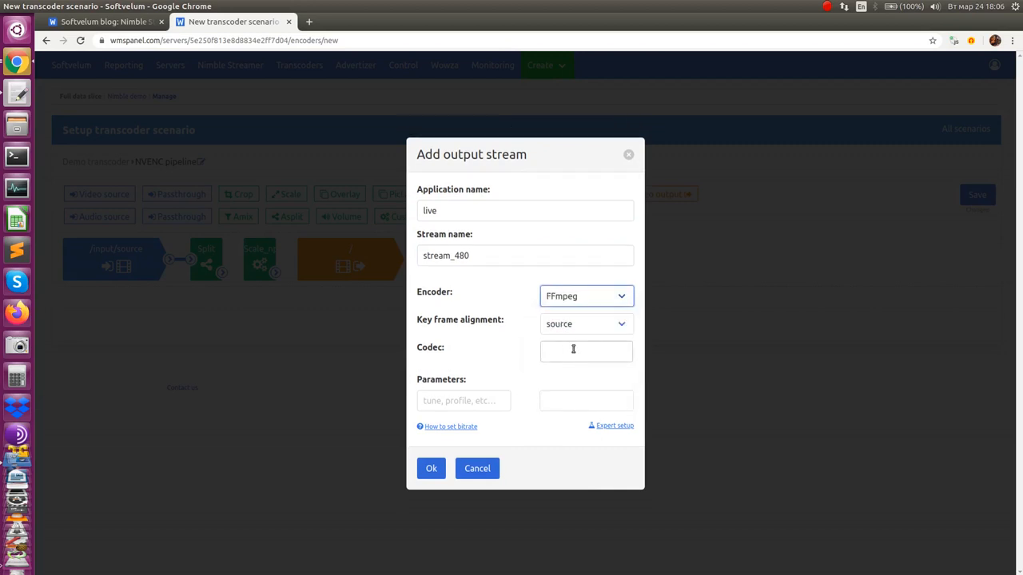
type("h264_n")
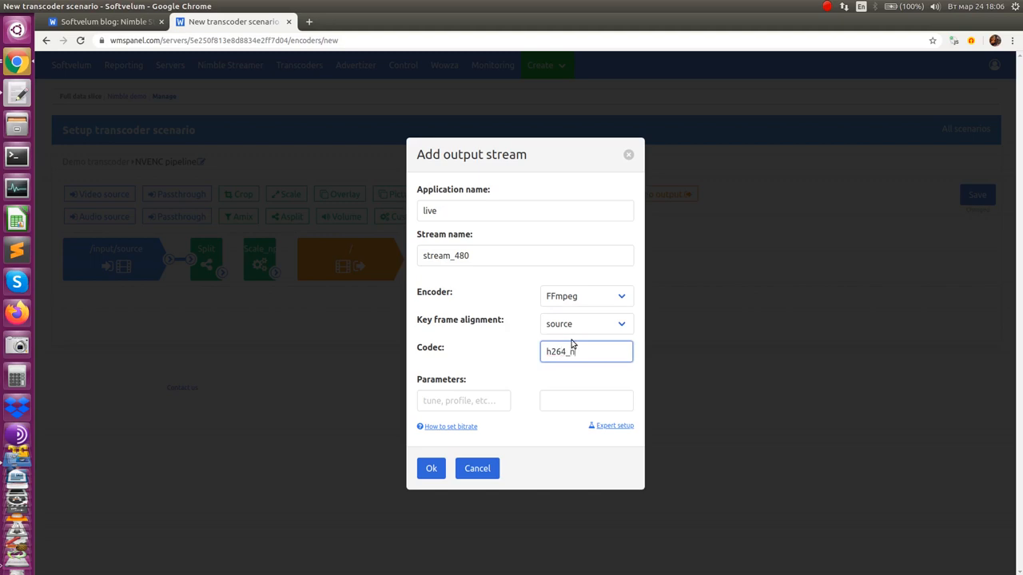
type("vend")
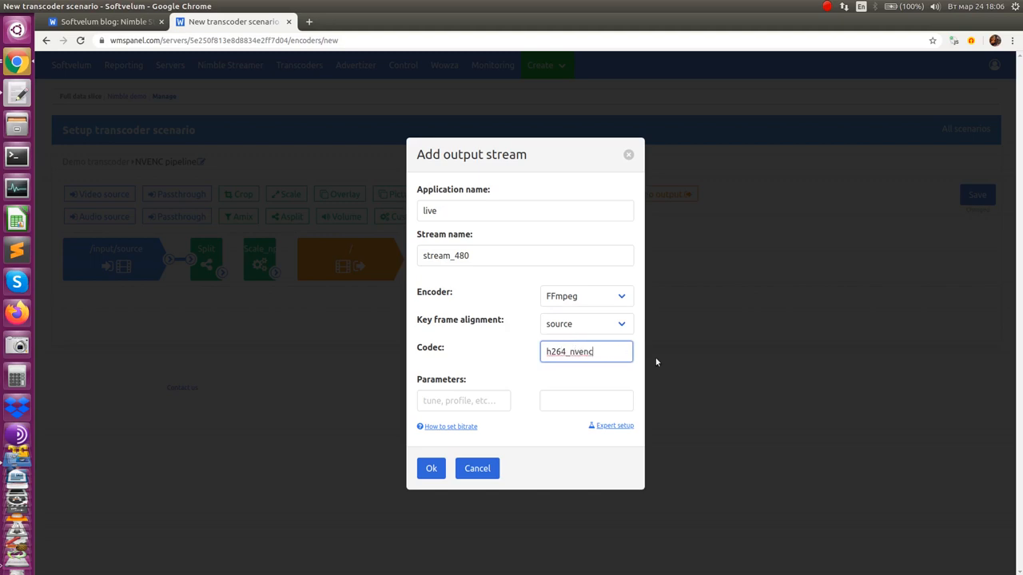
left_click(431, 468)
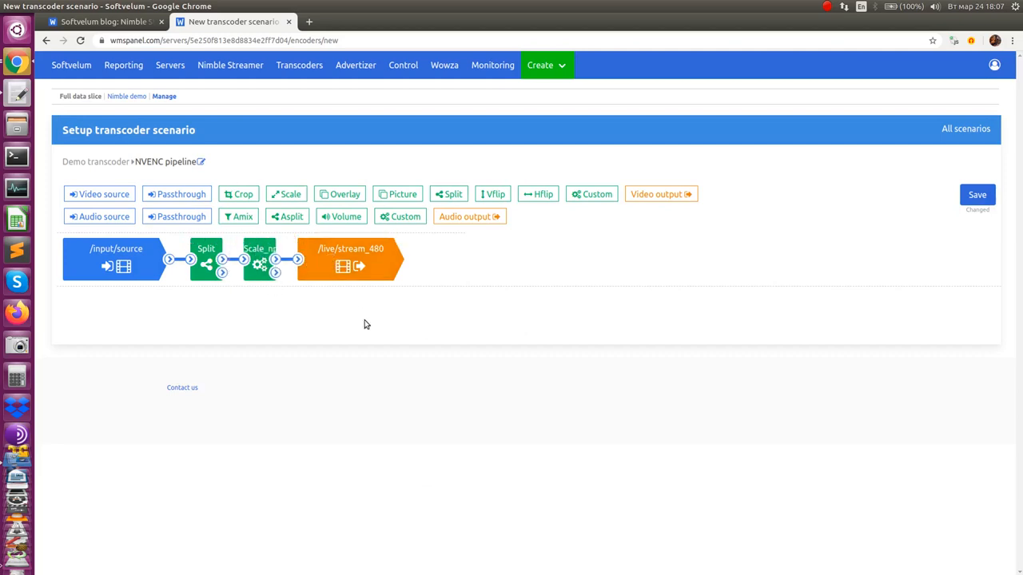
mouse_move(366, 316)
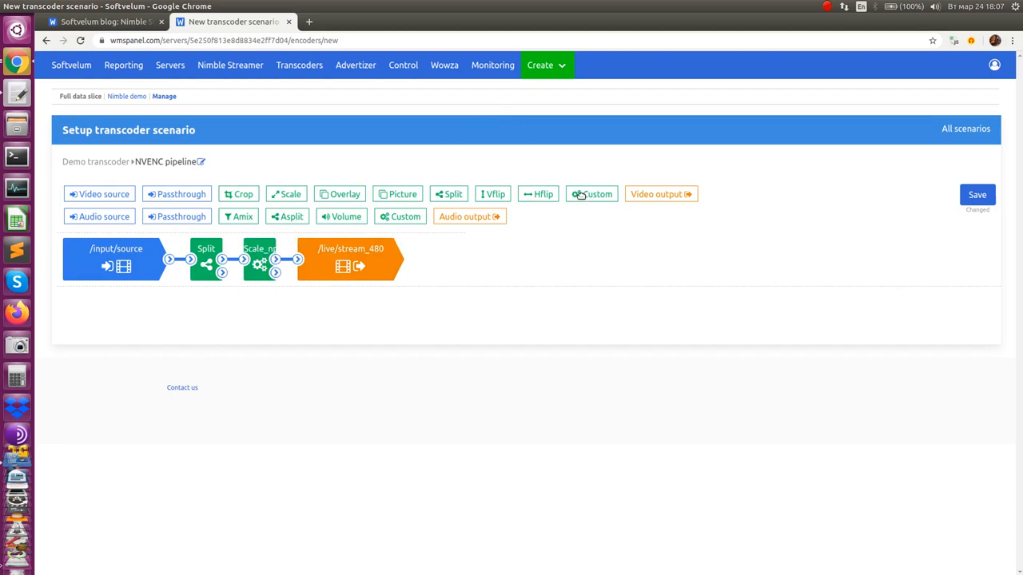
Step: On the second Split branch, add a scale_npp 640:360 filter followed by an fps filter
left_click(591, 194)
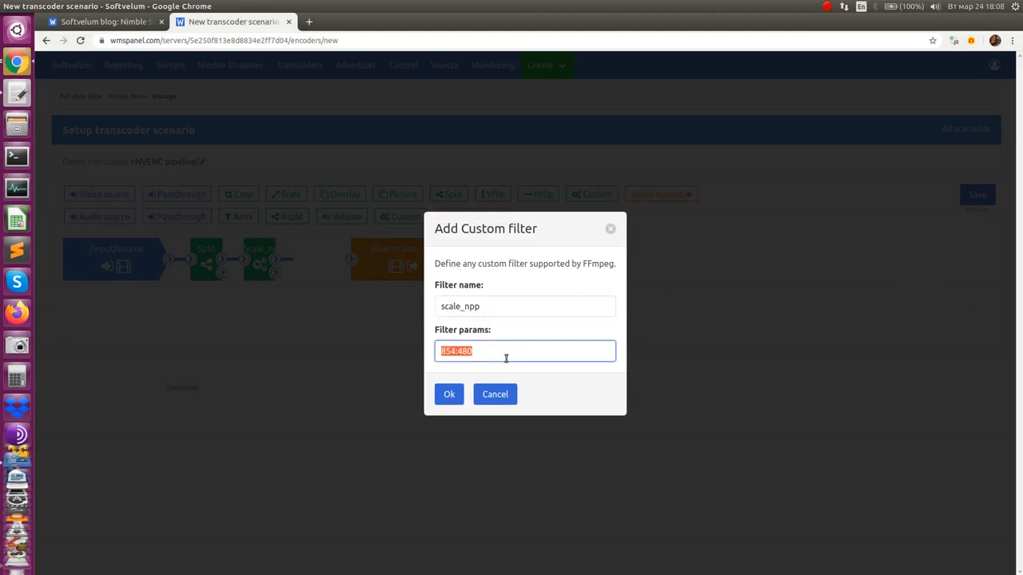
type("640:360")
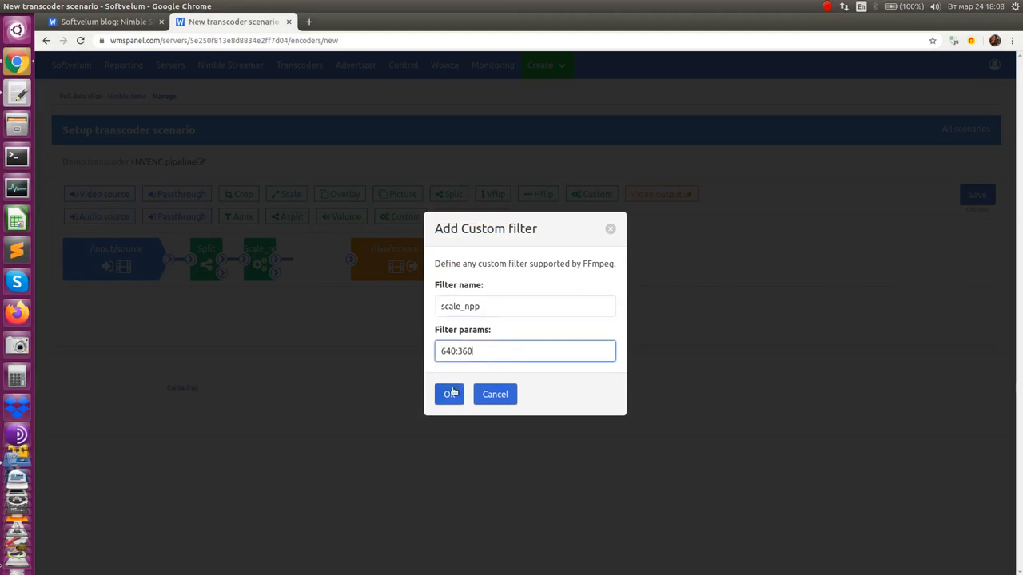
left_click(449, 394)
type("fps")
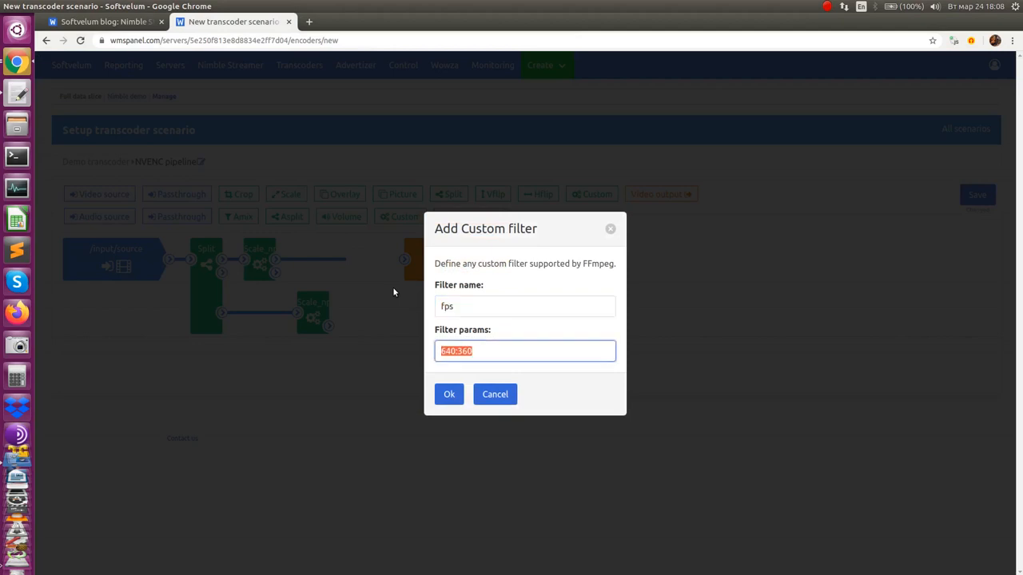
left_click(449, 394)
type("li")
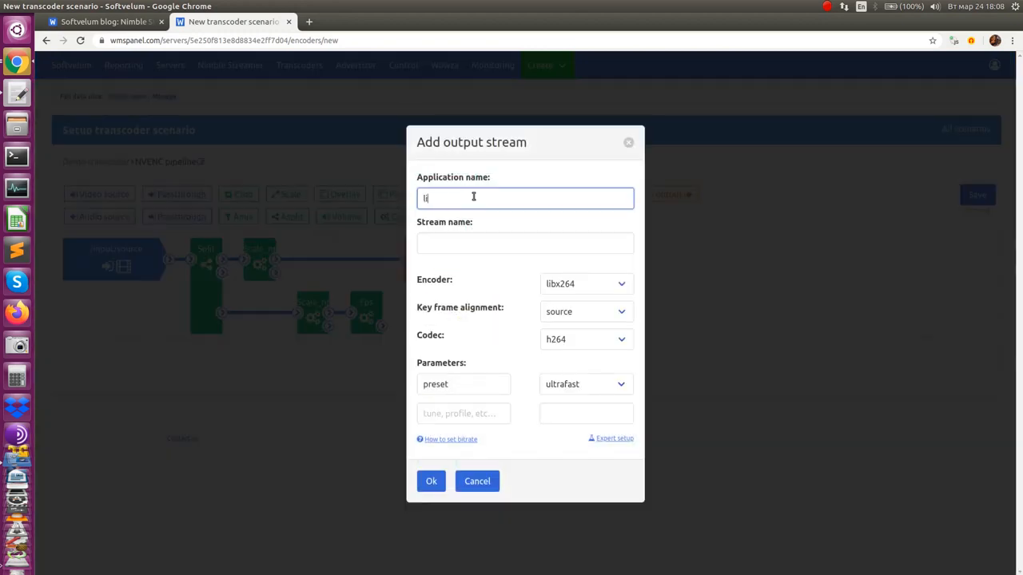
Step: Add output stream live/stream_360 with the FFmpeg encoder and h264_nvenc codec
type("stream_360")
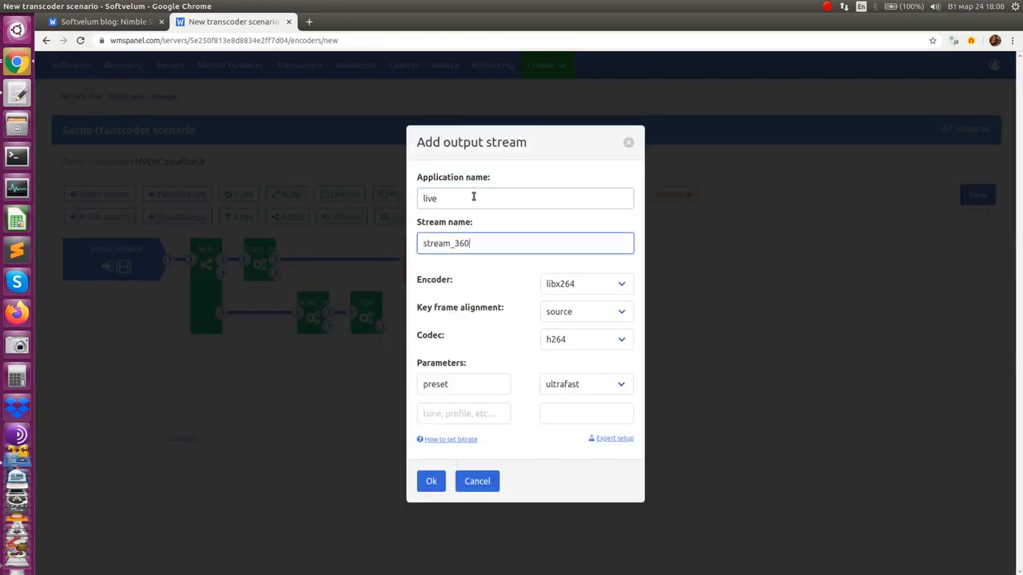
left_click(585, 284)
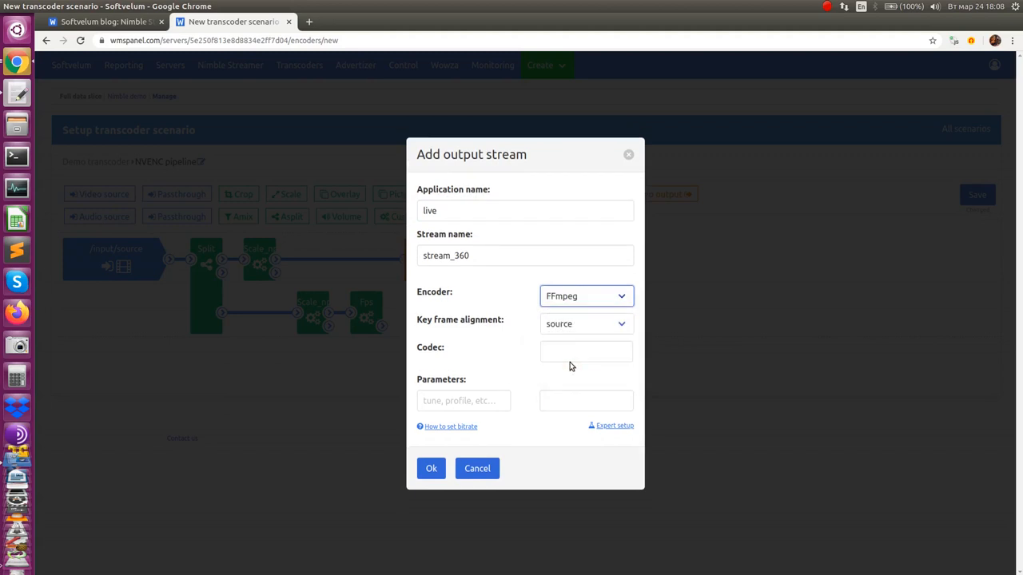
type("h264_nvenc")
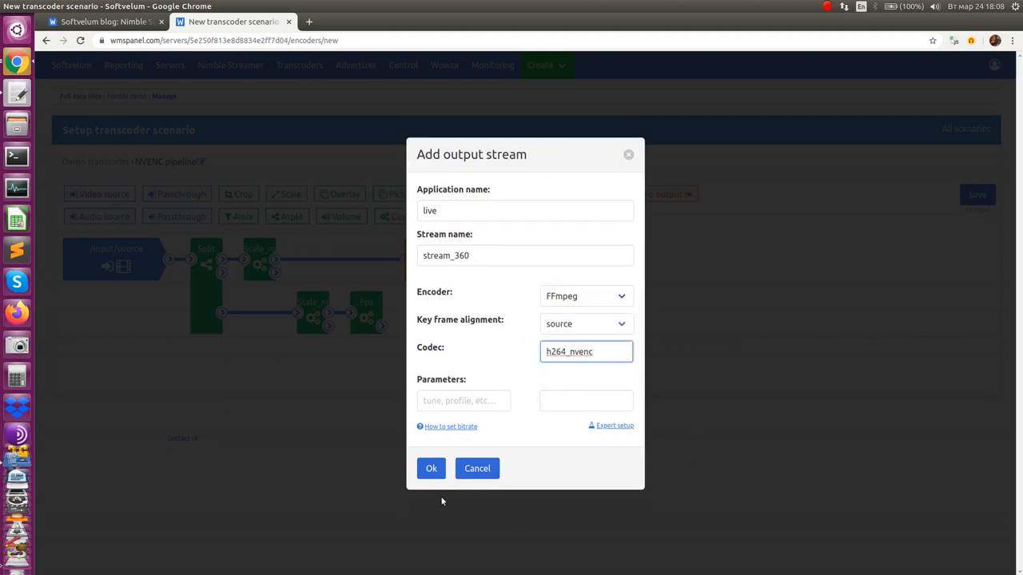
left_click(430, 468)
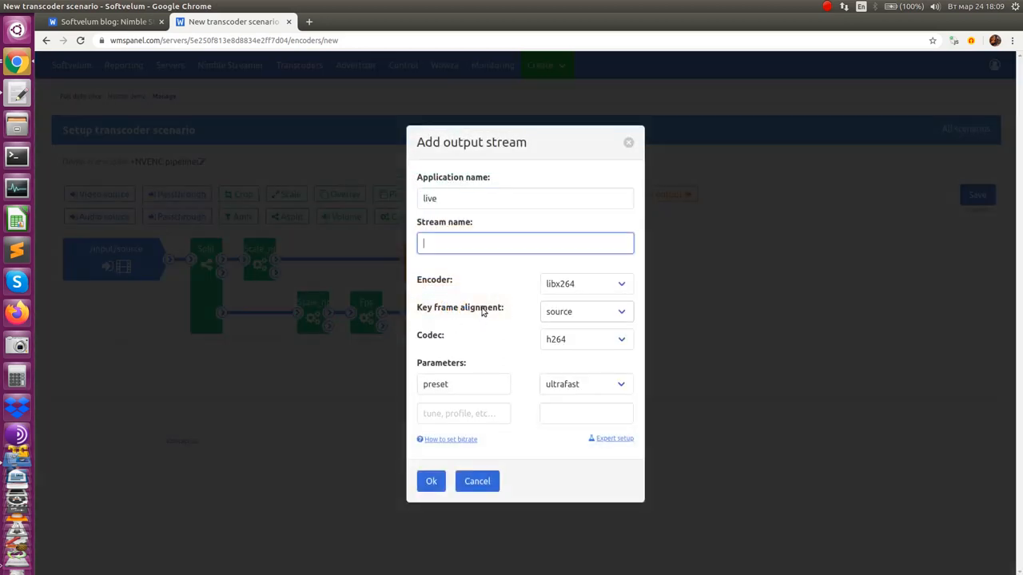
Step: Add output stream live/stream_720 with the FFmpeg encoder and h264 codec
type("stream_720")
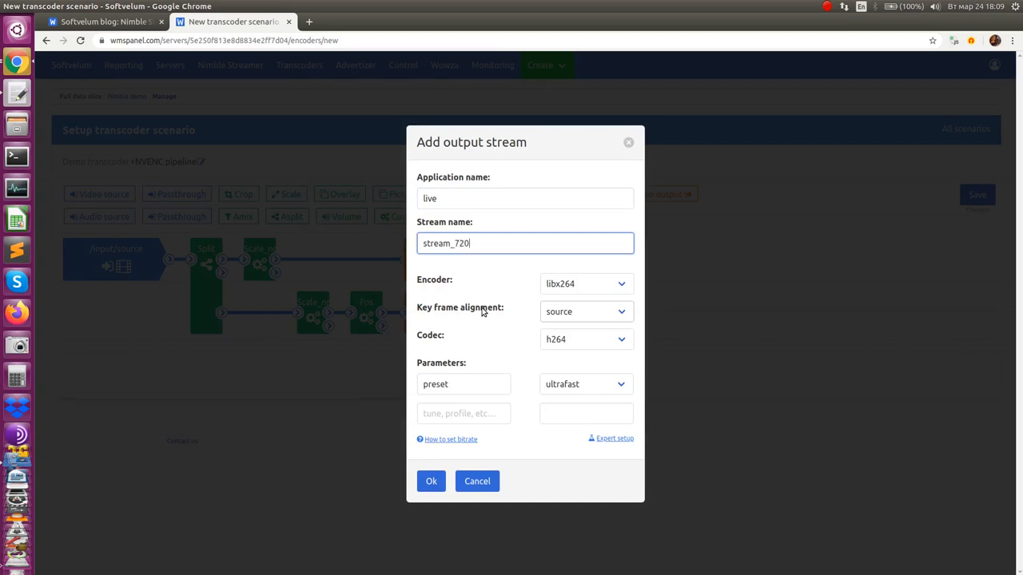
left_click(585, 283)
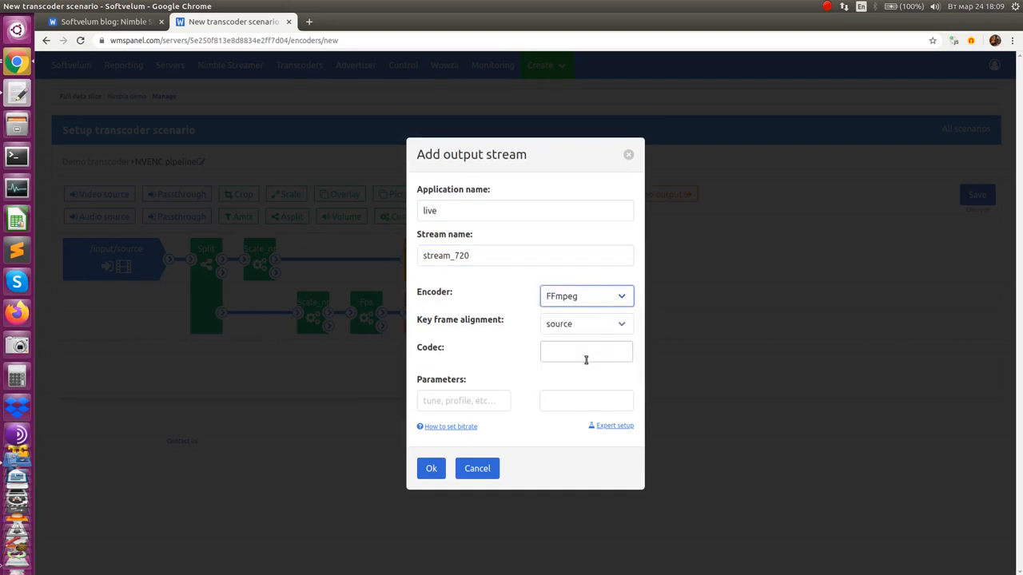
type("h264")
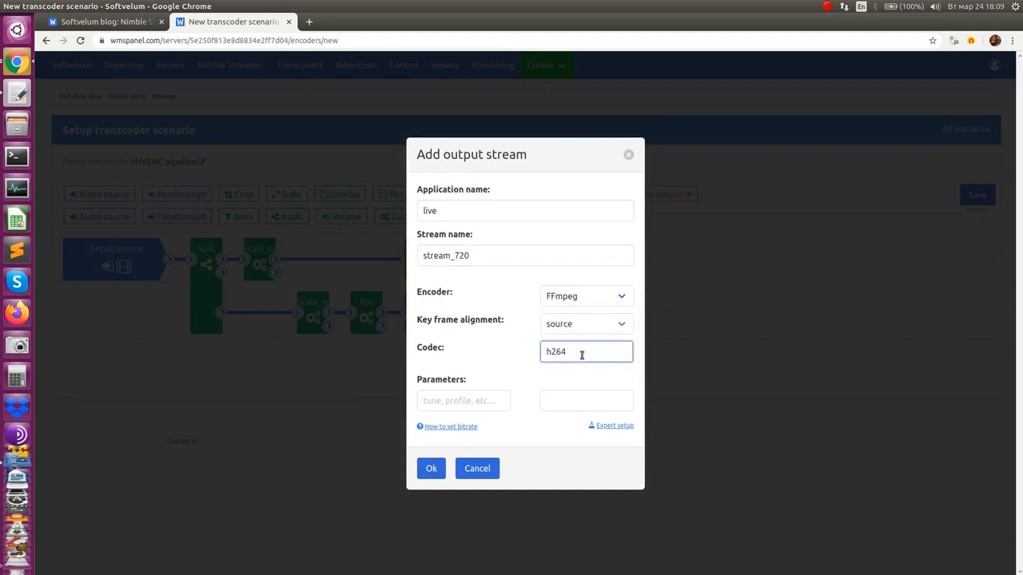
left_click(430, 469)
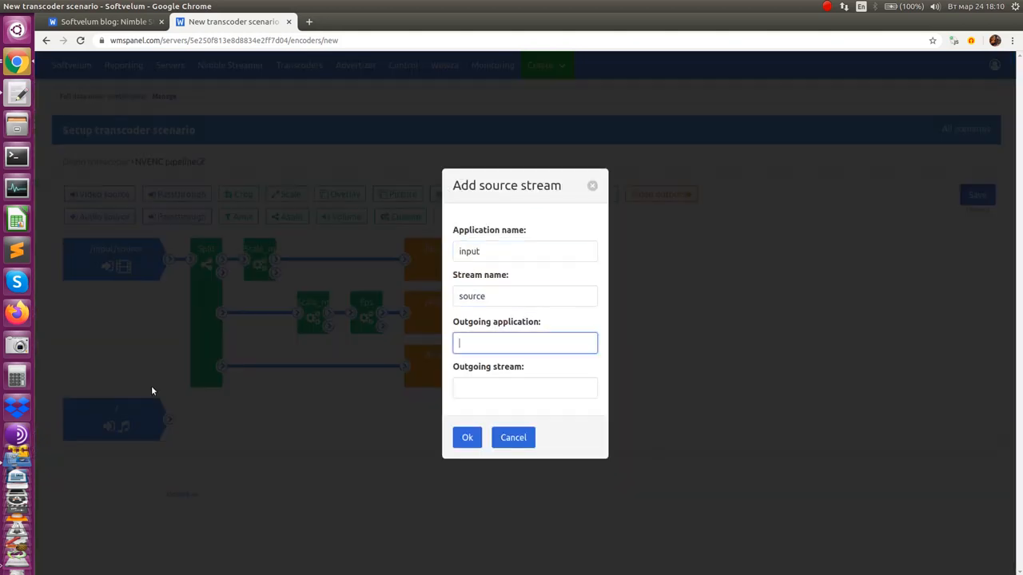
Step: Route source audio to the stream_480 output and save the transcoder scenario
left_click(513, 437)
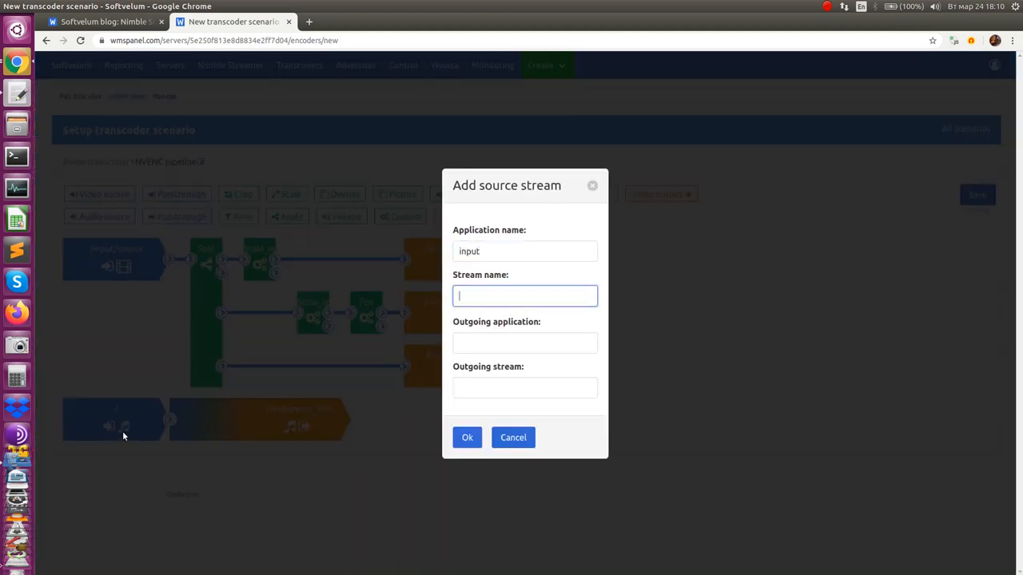
type("stream_480")
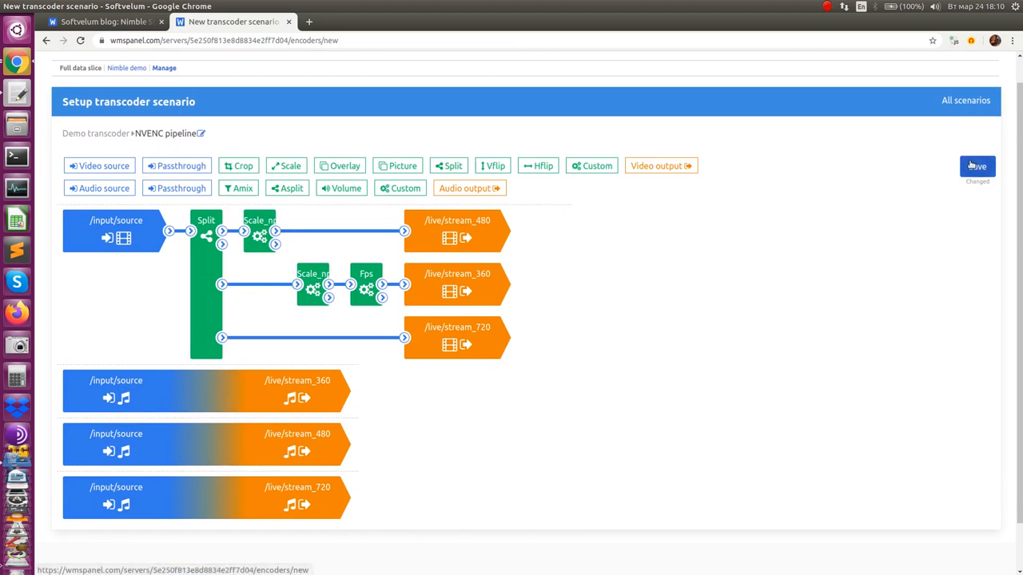
left_click(977, 167)
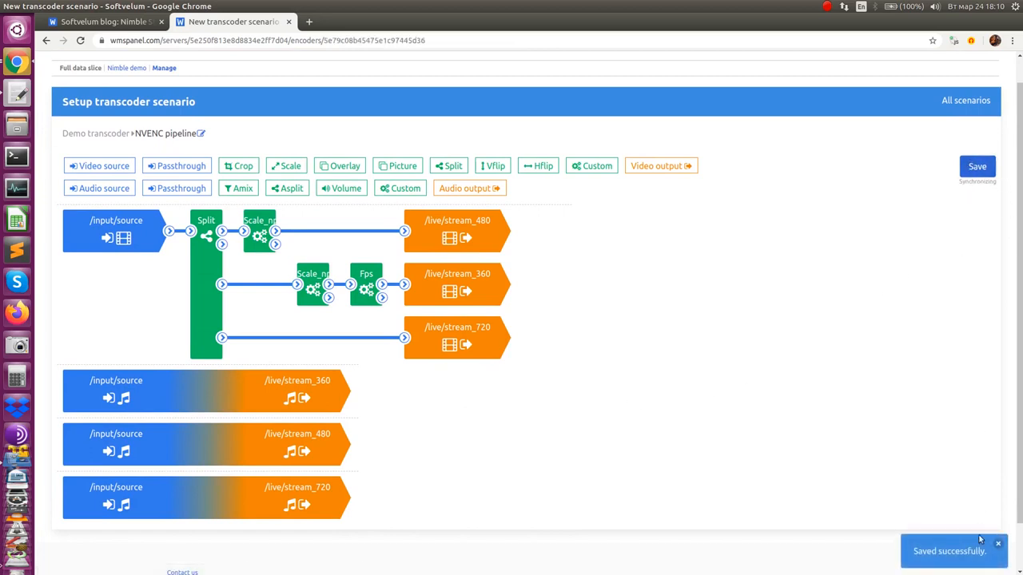